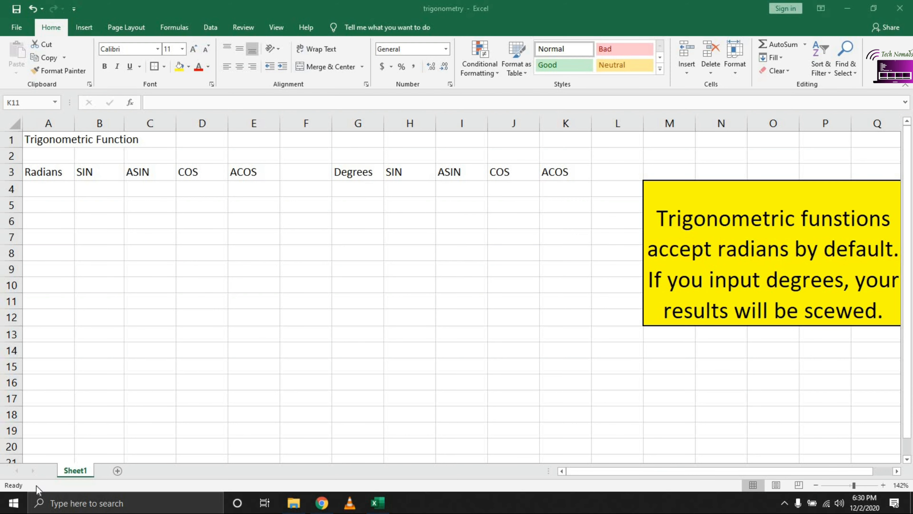
{"action": "mouse_move", "coordinate": [823, 507]}
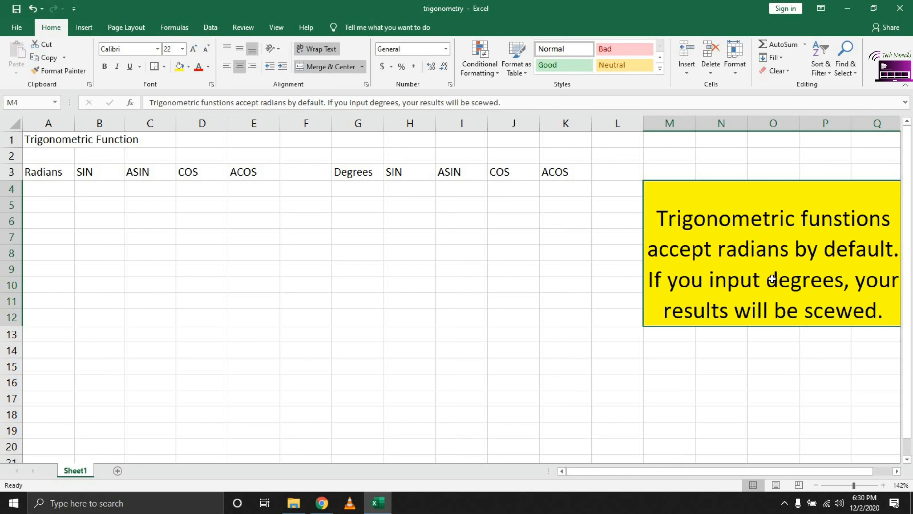
{"action": "mouse_move", "coordinate": [57, 197]}
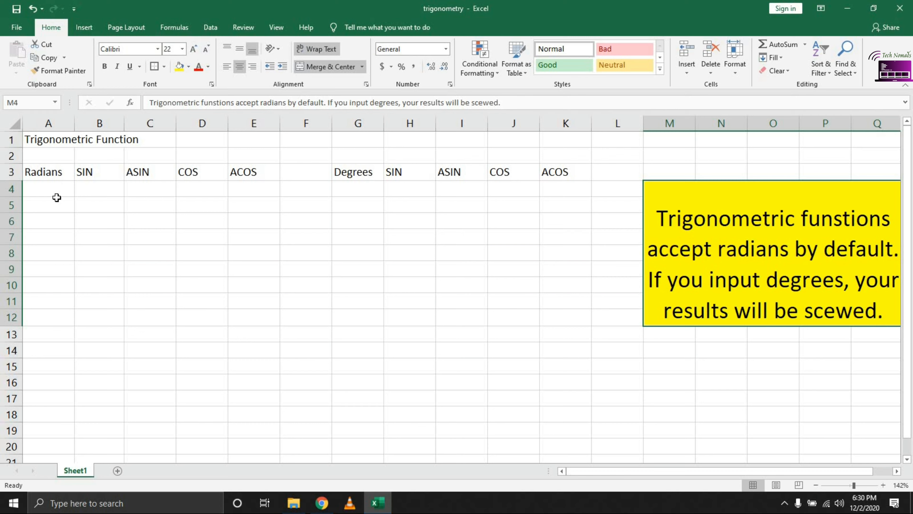
Enter =PI()/4 in A4 as the first Radians value, showing 0.7853982
{"action": "left_click", "coordinate": [48, 189]}
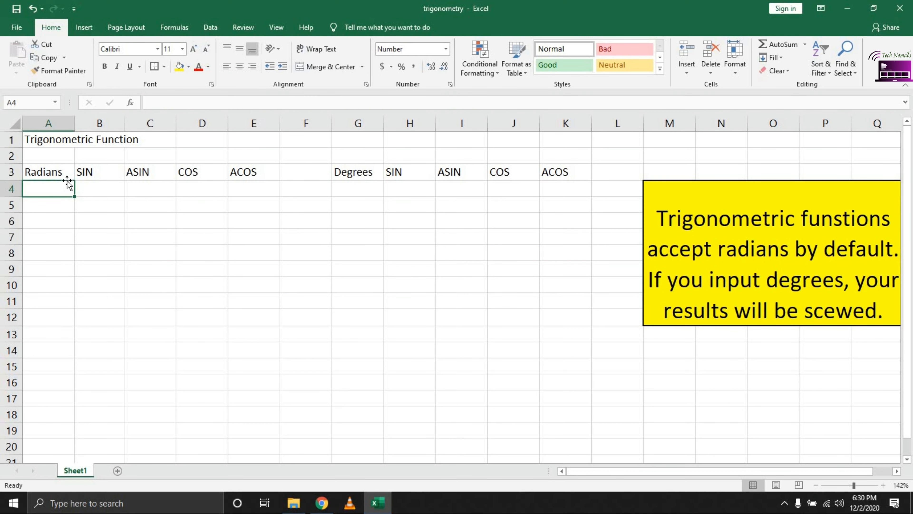
{"action": "type", "text": "=pi"}
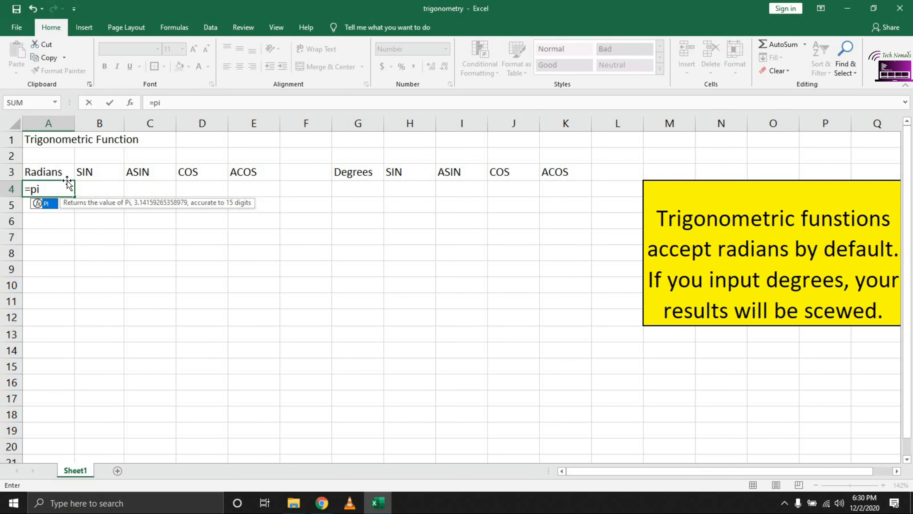
{"action": "type", "text": "("}
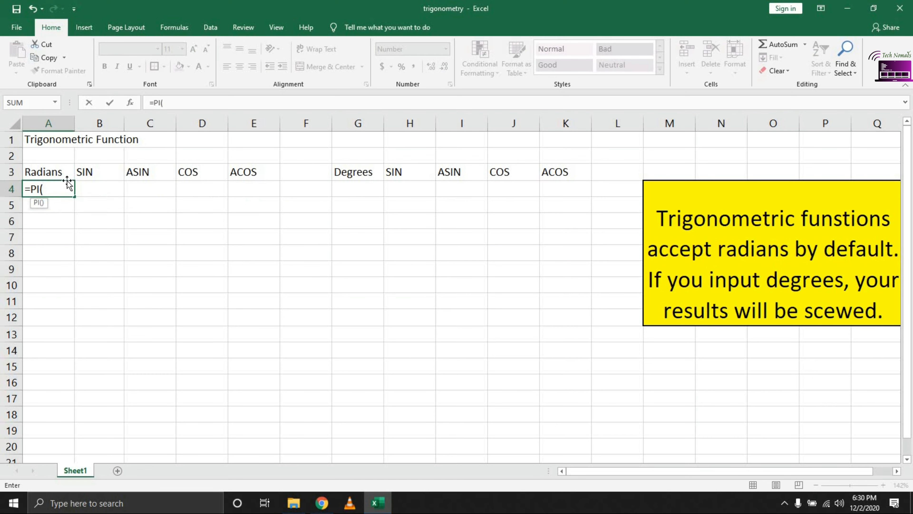
{"action": "type", "text": ")/4"}
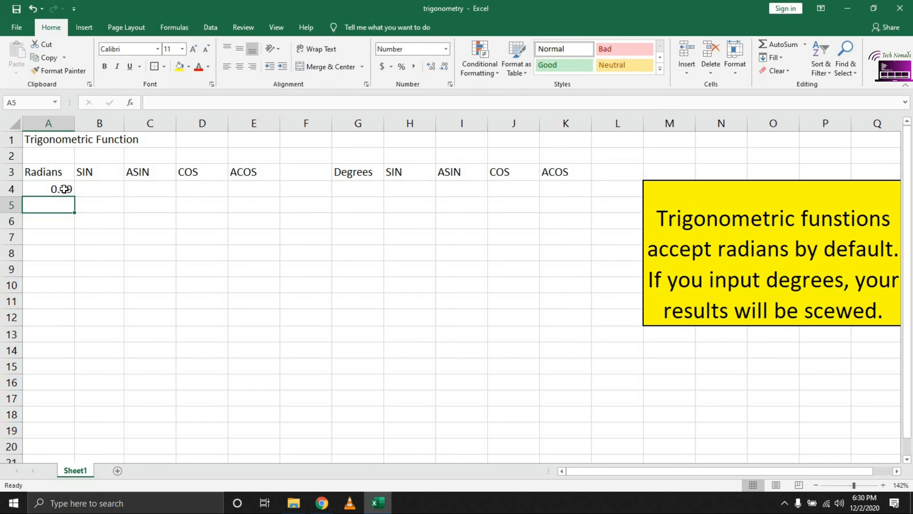
{"action": "left_click", "coordinate": [49, 189]}
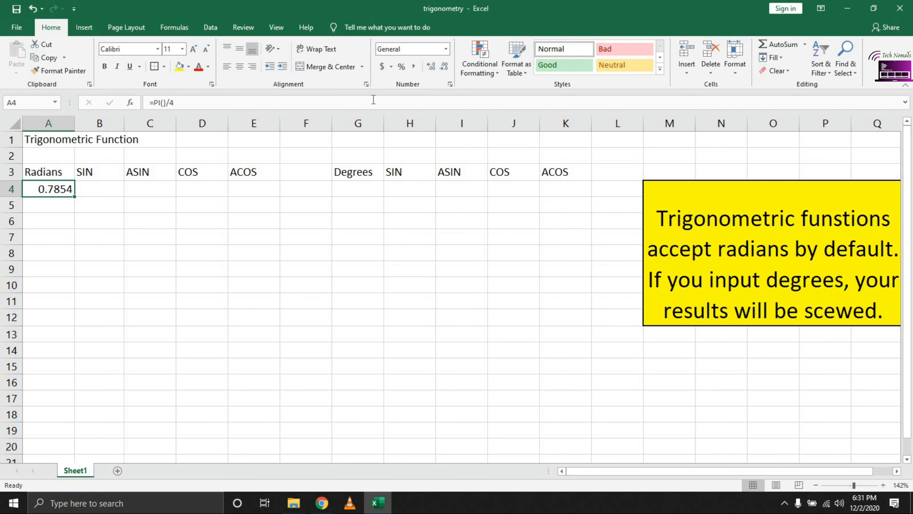
{"action": "mouse_move", "coordinate": [80, 123]}
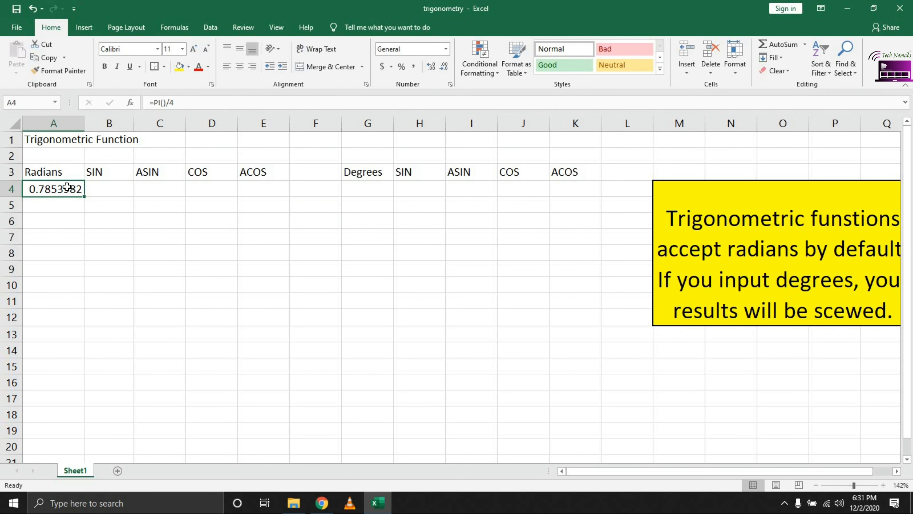
{"action": "mouse_move", "coordinate": [101, 253]}
{"action": "type", "text": "="}
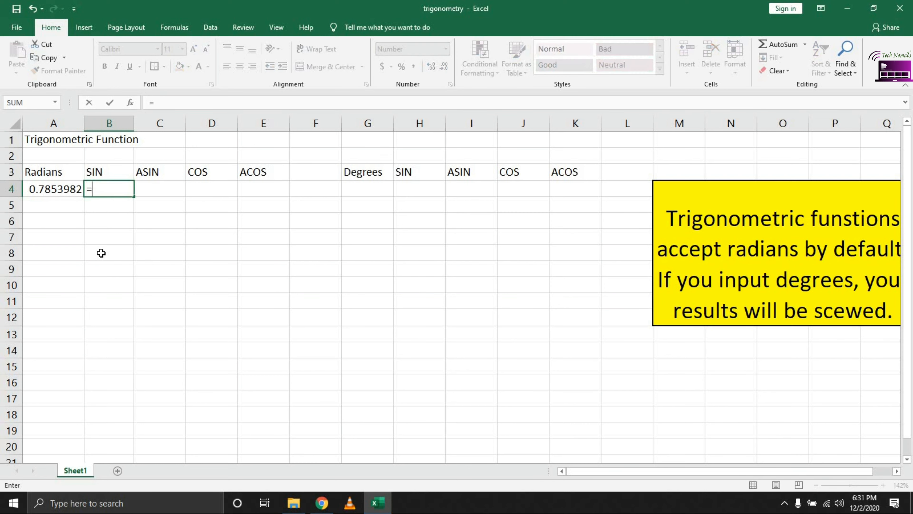
Enter =SIN(A4) in B4 and =ASIN(B4) in C4, giving 0.71 and 0.79
{"action": "type", "text": "si"}
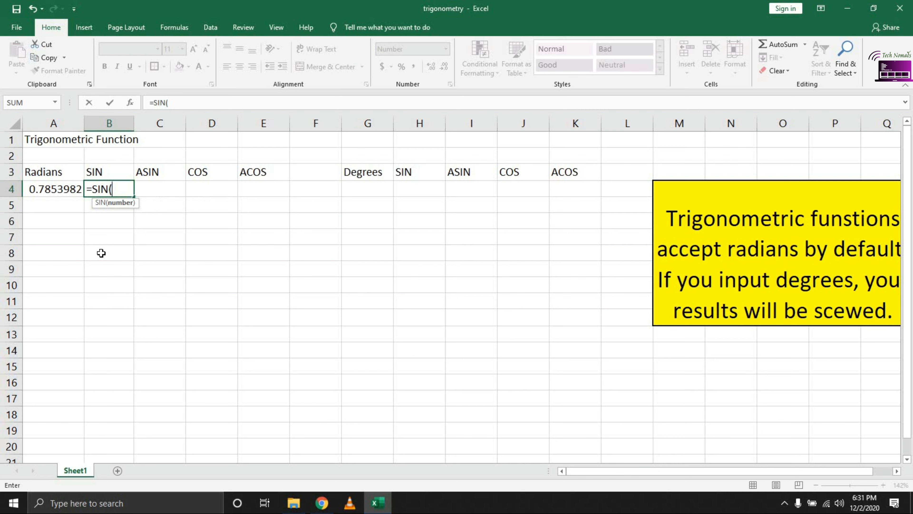
{"action": "left_click", "coordinate": [53, 189]}
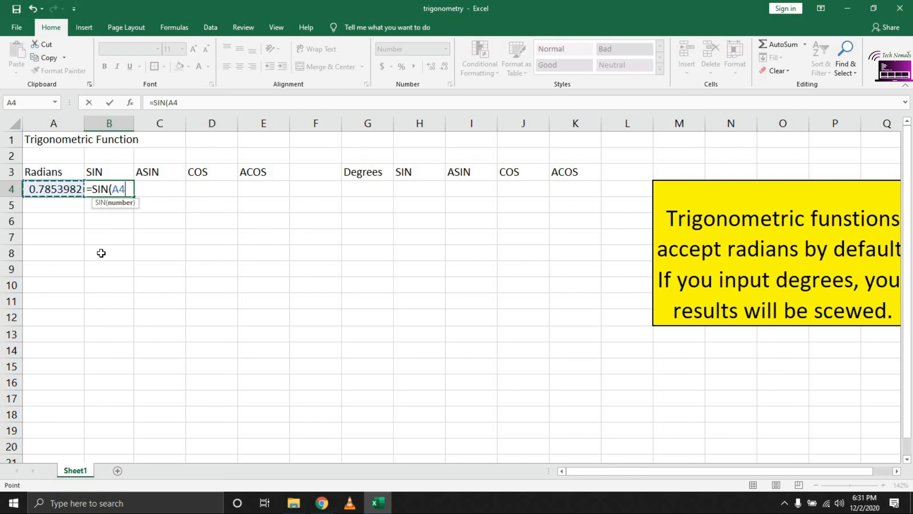
{"action": "key", "text": "Return"}
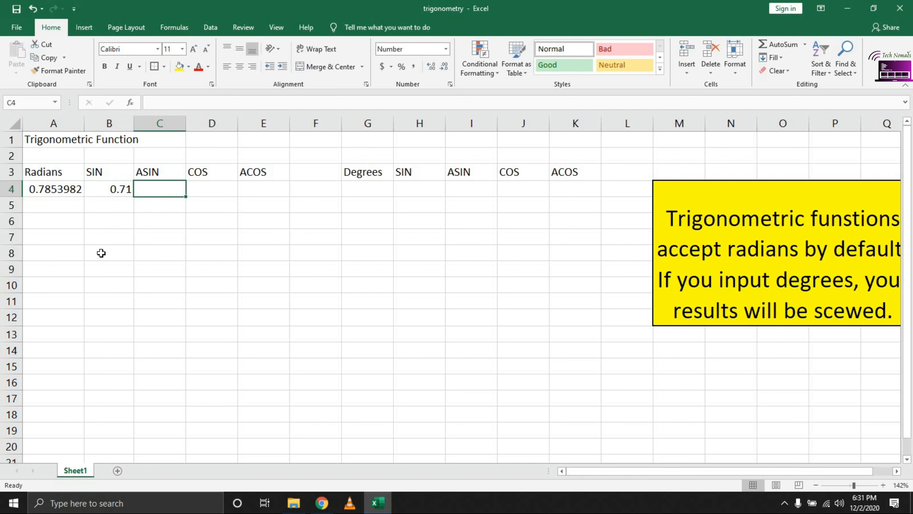
{"action": "type", "text": "sin"}
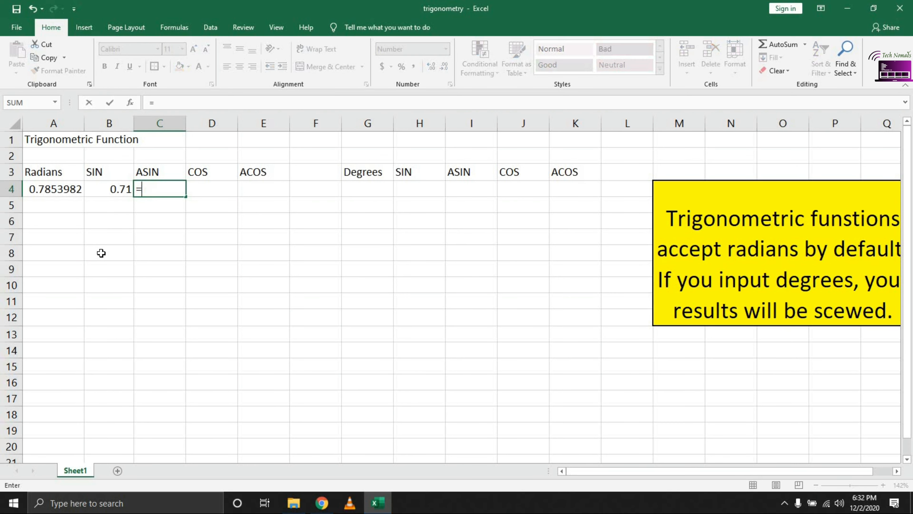
{"action": "type", "text": "ASIN("}
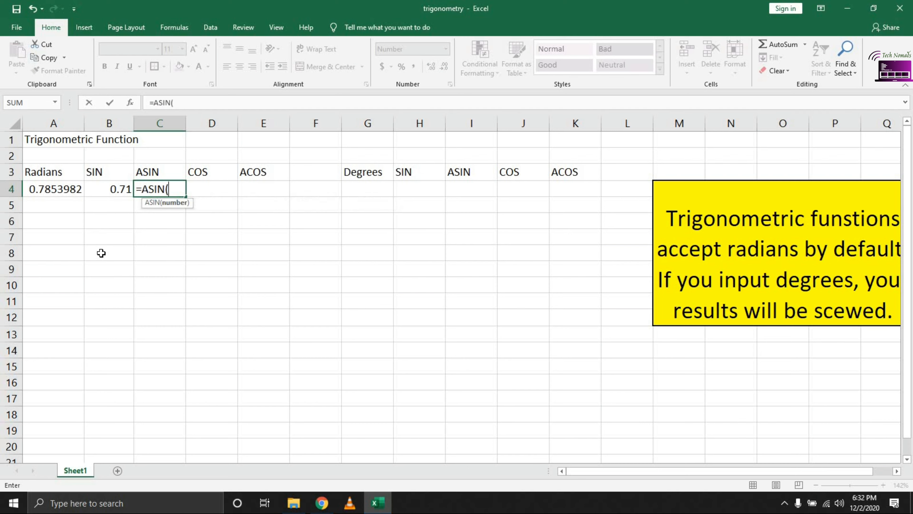
{"action": "left_click", "coordinate": [109, 189]}
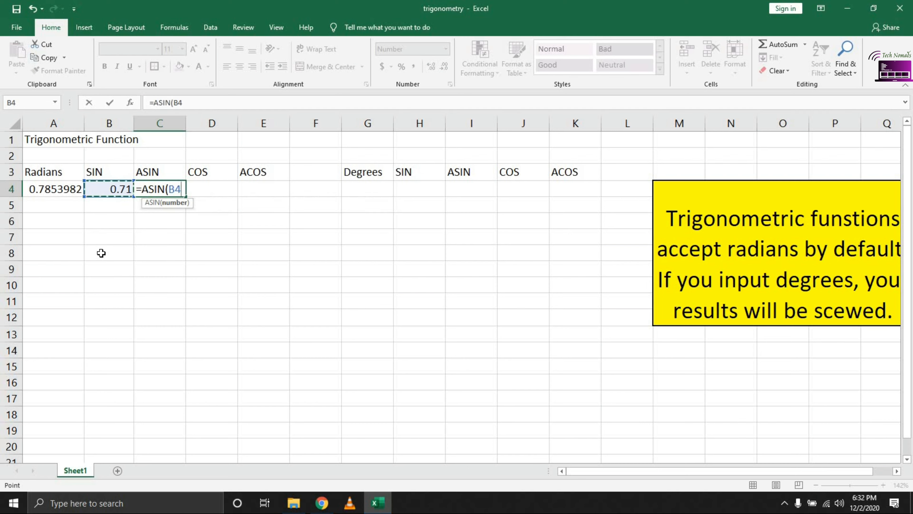
{"action": "key", "text": "Return"}
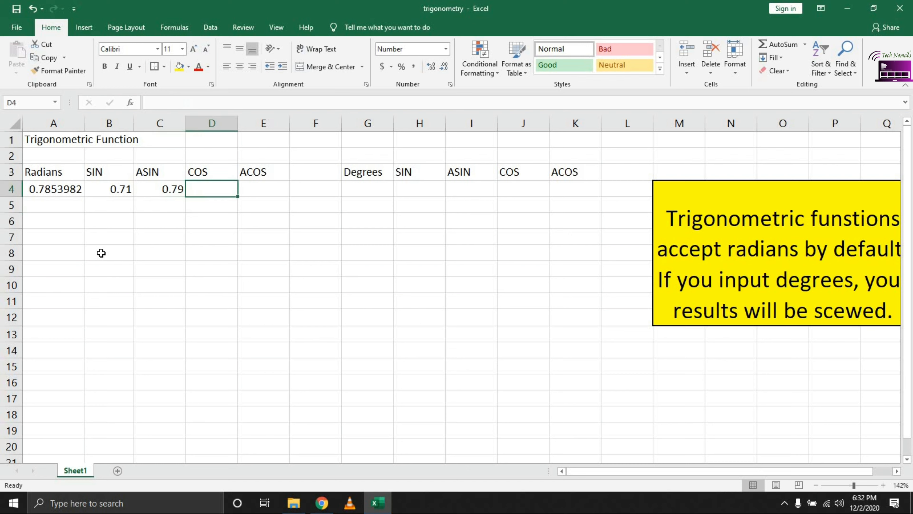
Enter =COS(A4) in D4 and =ACOS(D4) in E4, giving 0.71 and 0.79
{"action": "type", "text": "="}
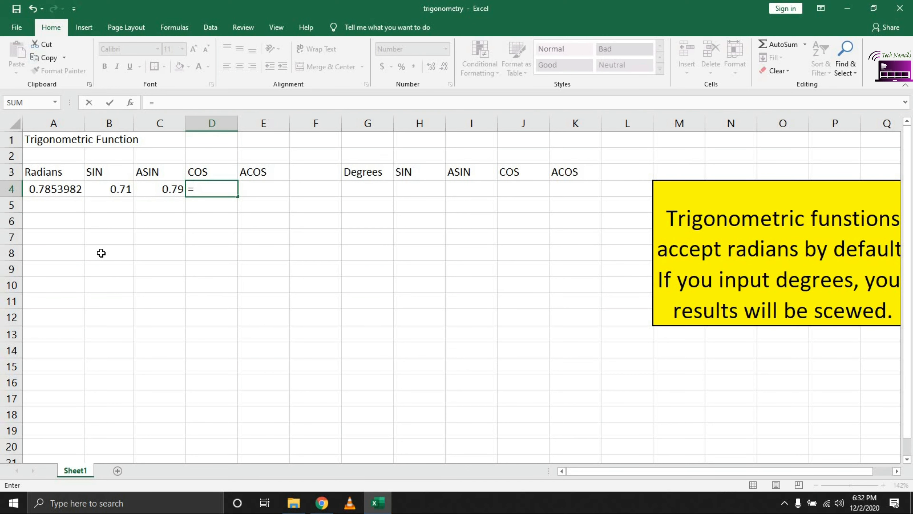
{"action": "type", "text": "COS("}
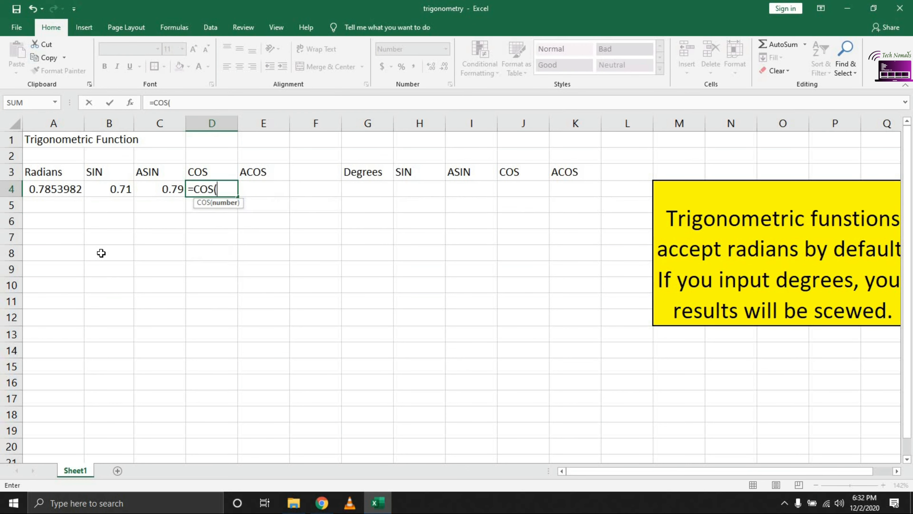
{"action": "left_click", "coordinate": [53, 189]}
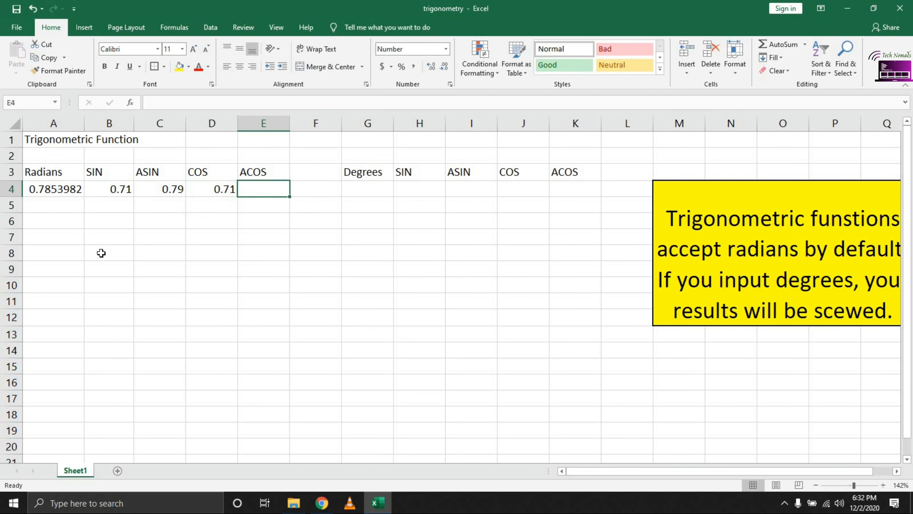
{"action": "type", "text": "=acos"}
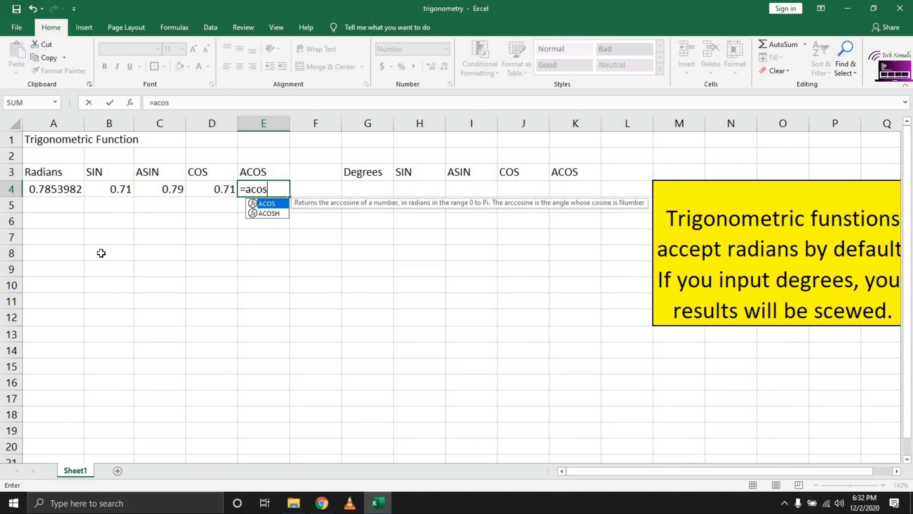
{"action": "key", "text": "Enter"}
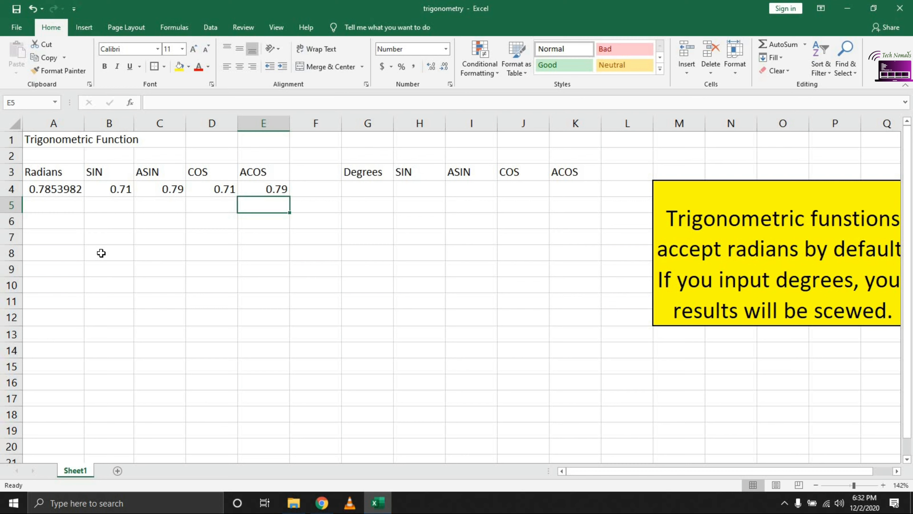
Enter =DEGREES(A4) in G4 so the first Degrees value reads 45
{"action": "left_click", "coordinate": [367, 188]}
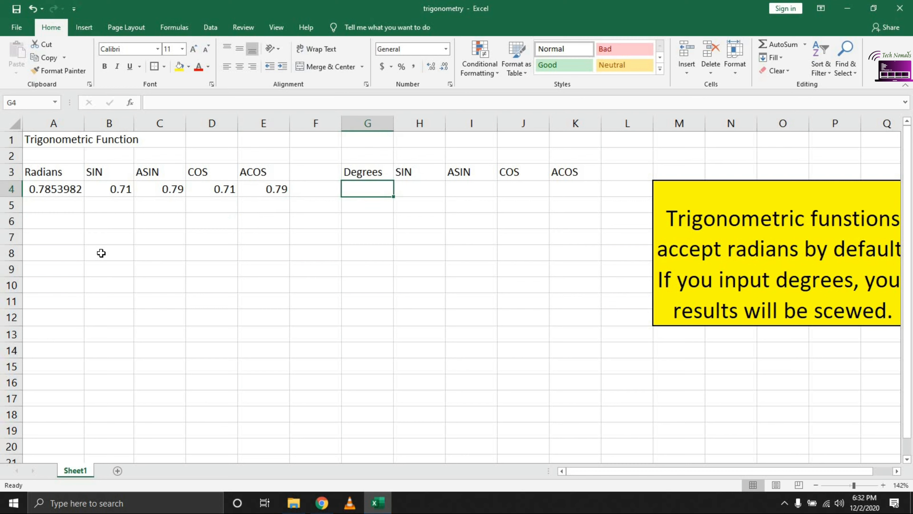
{"action": "type", "text": "="}
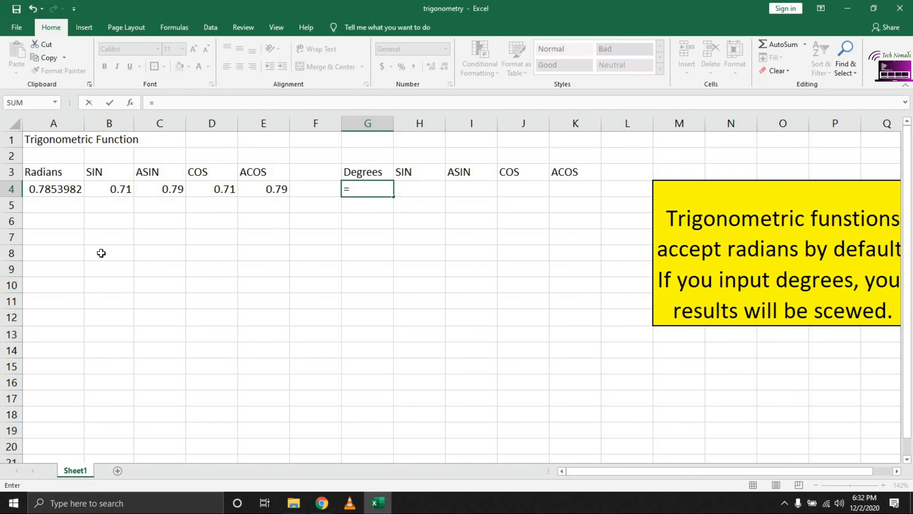
{"action": "type", "text": "de"}
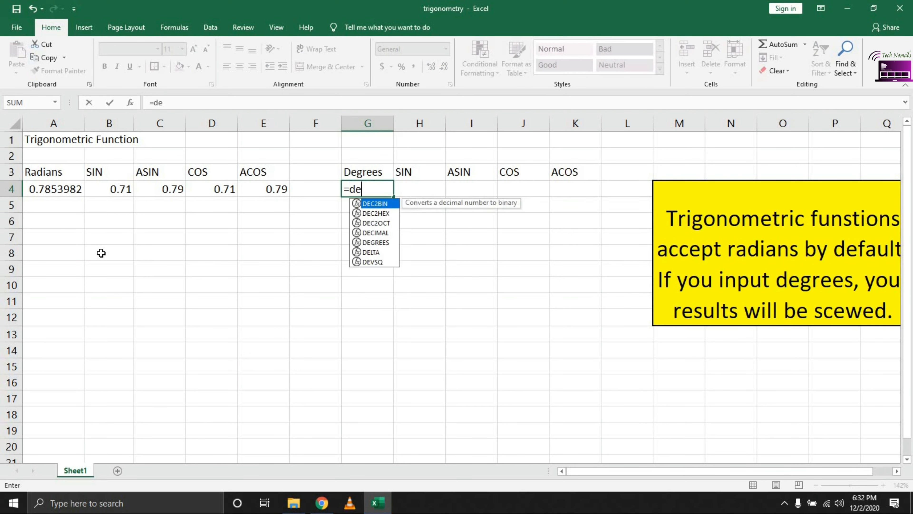
{"action": "double_click", "coordinate": [376, 241]}
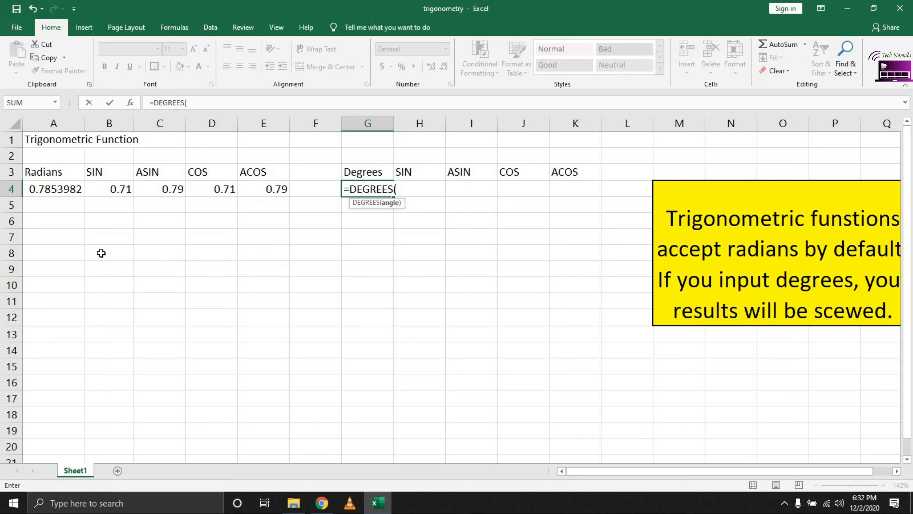
{"action": "key", "text": "Return"}
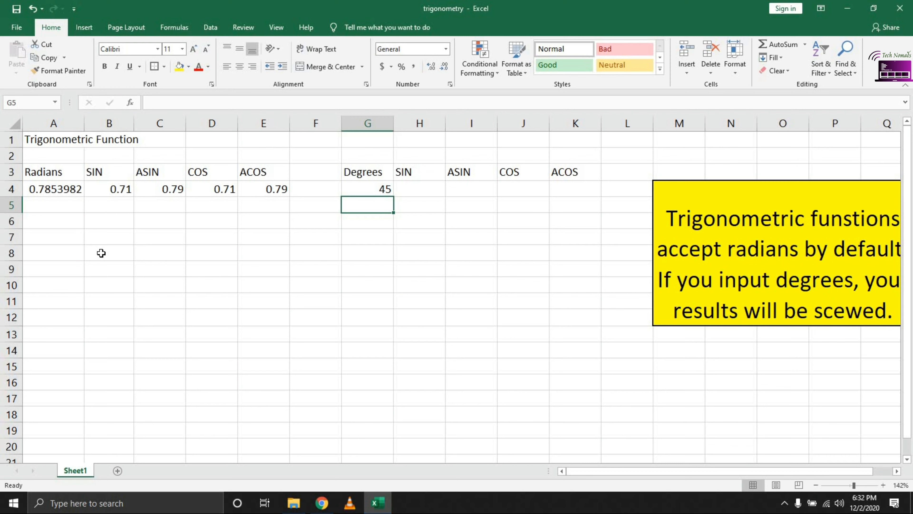
{"action": "left_click", "coordinate": [366, 189]}
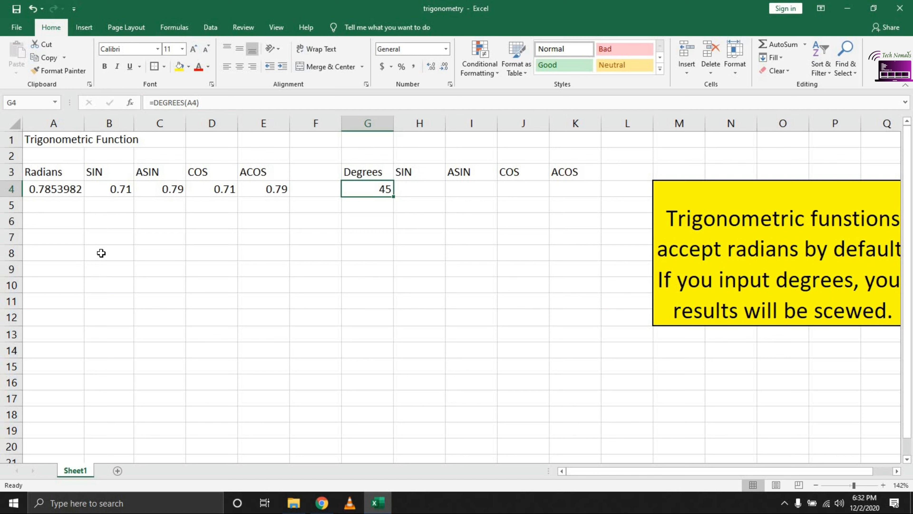
Enter =SIN(RADIANS(G4)) in H4, giving 0.71 from 45 degrees
{"action": "left_click", "coordinate": [419, 189]}
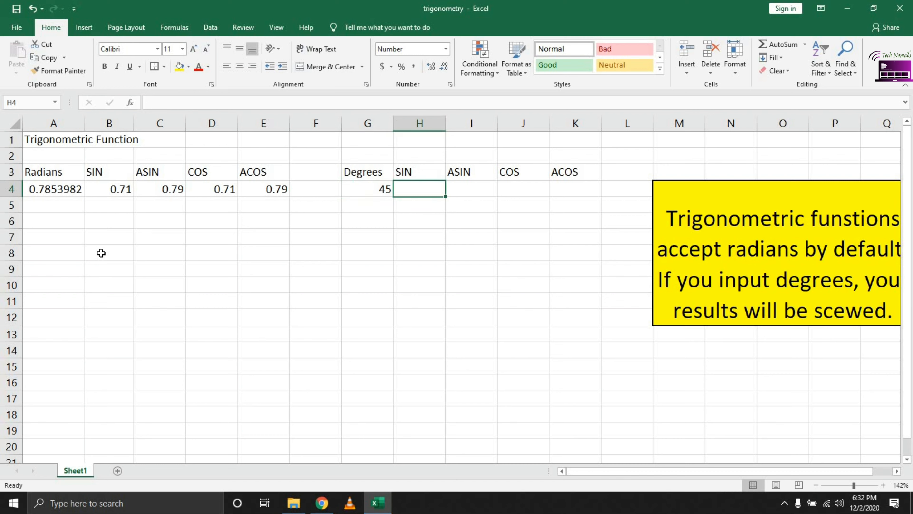
{"action": "type", "text": "="}
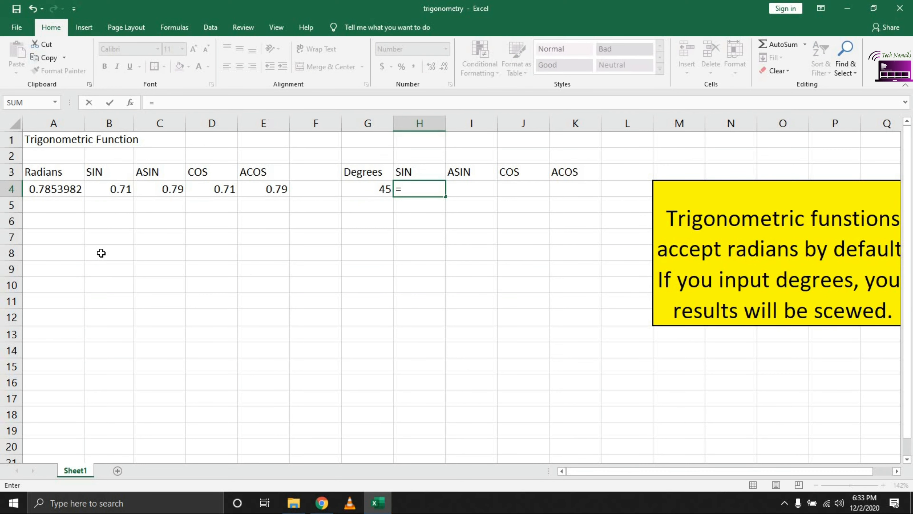
{"action": "type", "text": "SIN("}
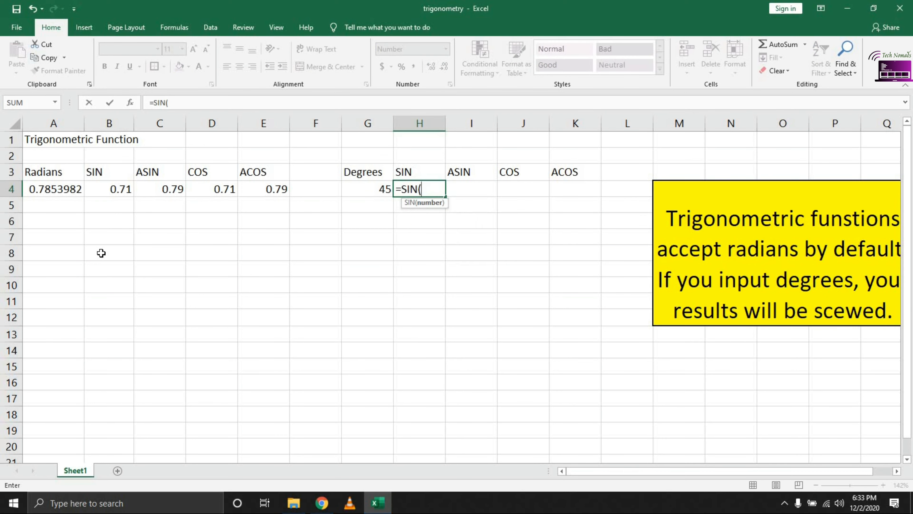
{"action": "type", "text": "RADIANS("}
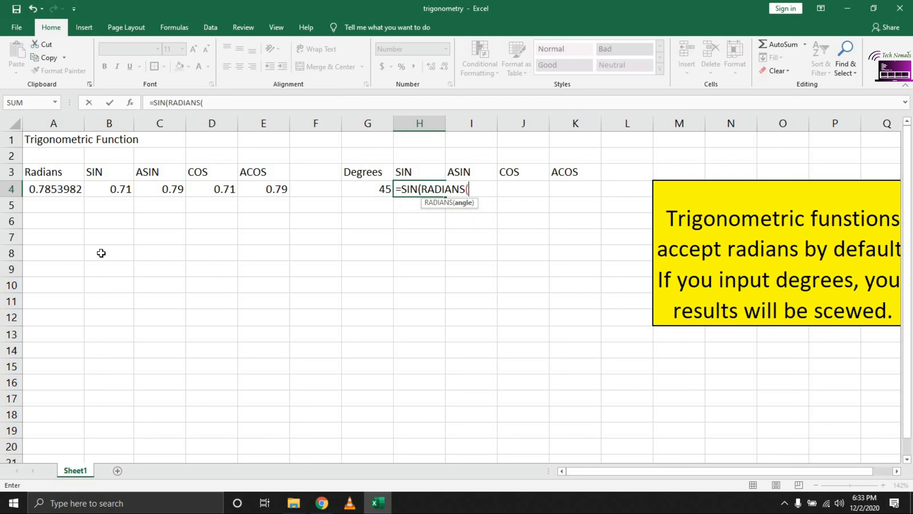
{"action": "left_click", "coordinate": [367, 189]}
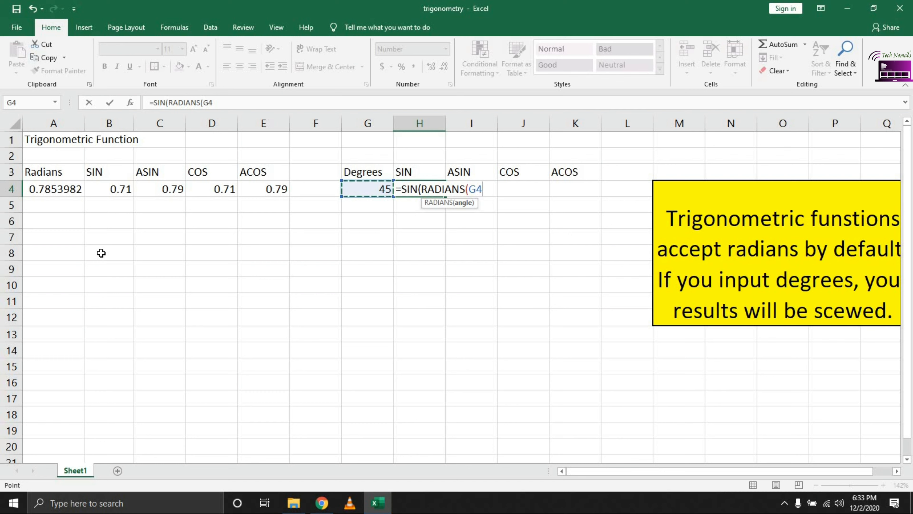
{"action": "type", "text": "))"}
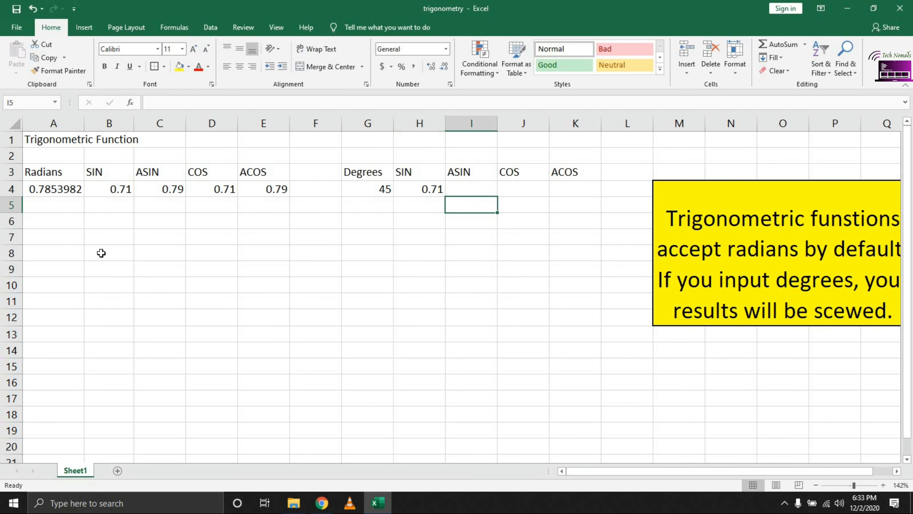
Switch A4:K15 to General number format so results read 0.70711 and 0.7854
{"action": "left_click", "coordinate": [419, 188]}
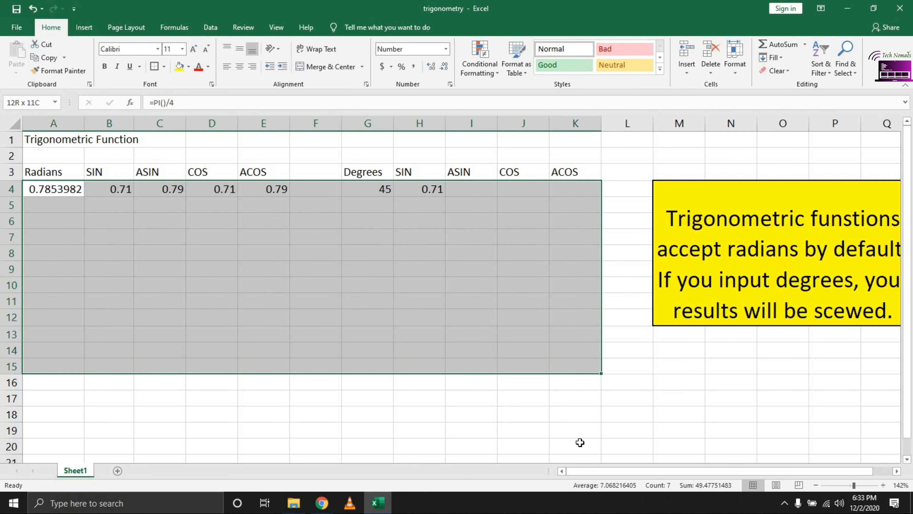
{"action": "left_click", "coordinate": [444, 49]}
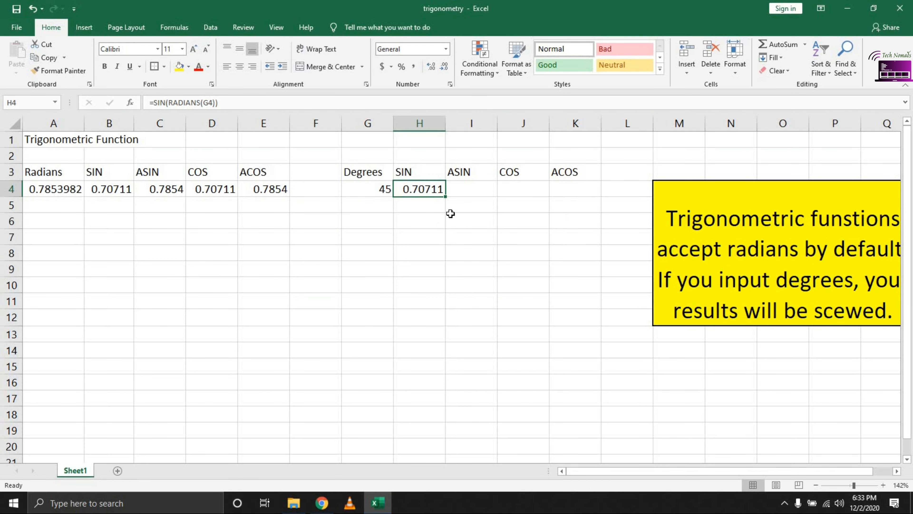
{"action": "mouse_move", "coordinate": [200, 208]}
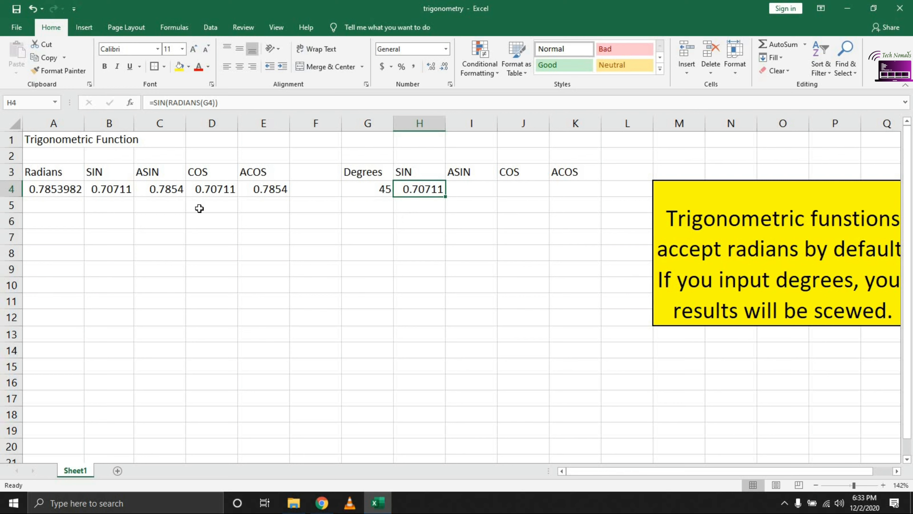
{"action": "left_click", "coordinate": [316, 189]}
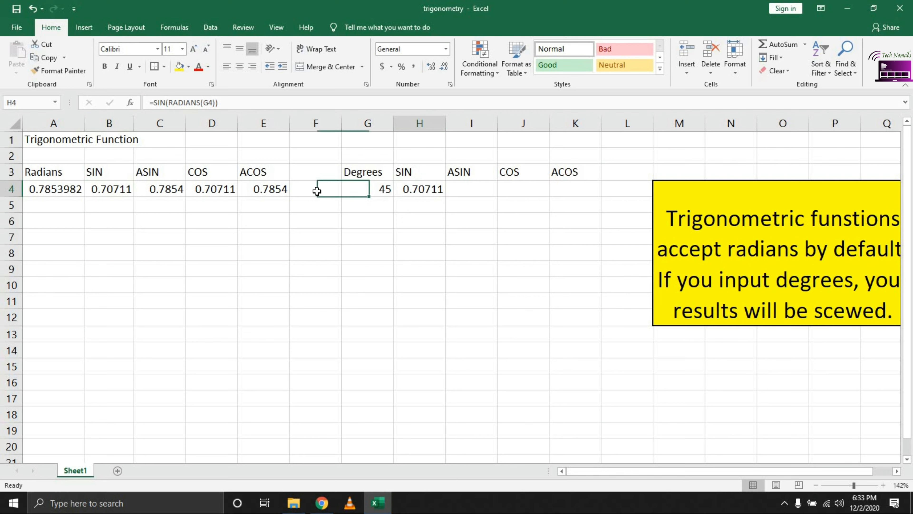
Review the radians formula in A4 and the SIN formula in B4
{"action": "left_click", "coordinate": [53, 188]}
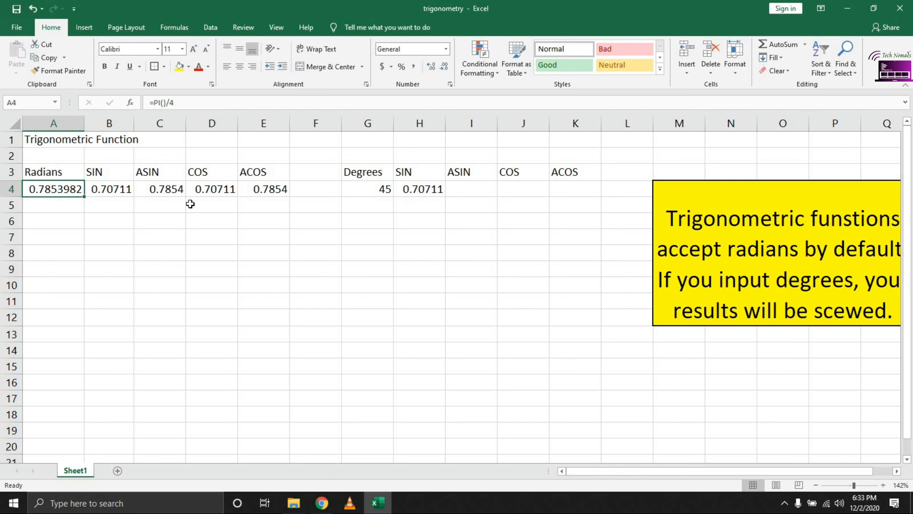
{"action": "left_click", "coordinate": [109, 189]}
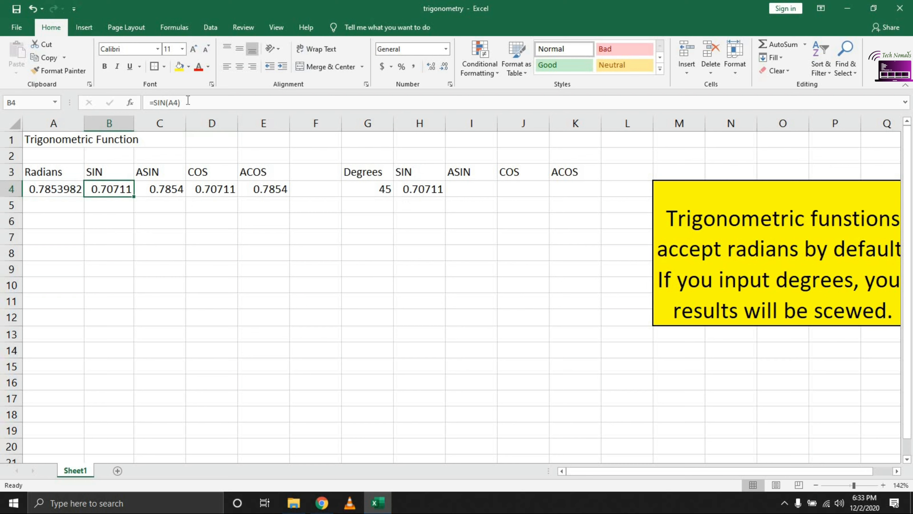
{"action": "double_click", "coordinate": [108, 189]}
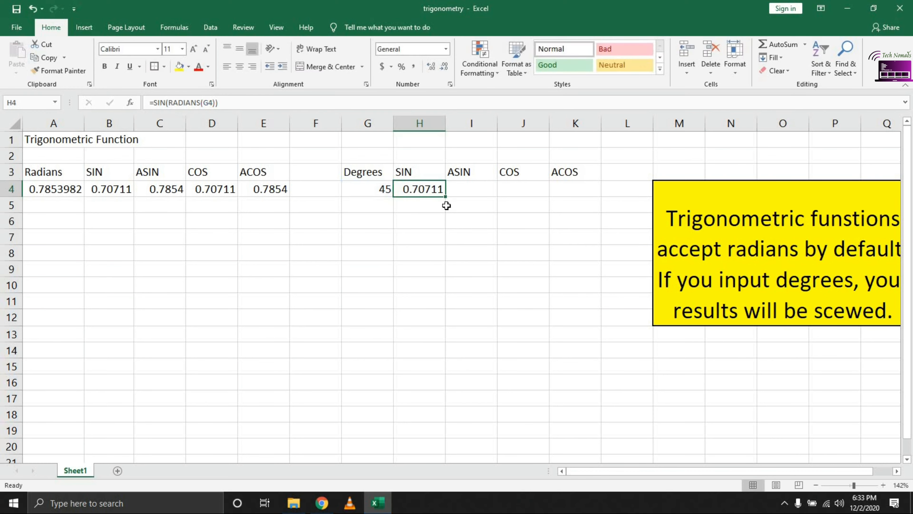
{"action": "mouse_move", "coordinate": [463, 189]}
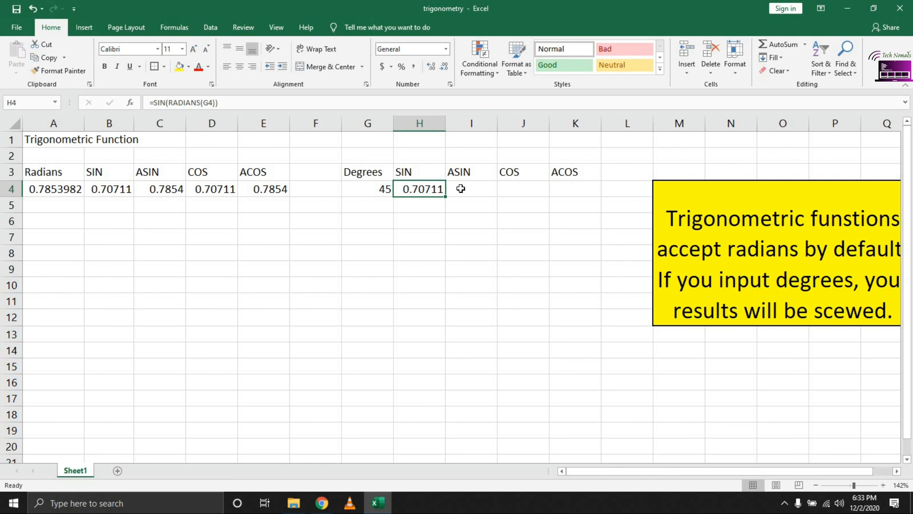
Enter =ASIN(DEGREES(H4)) in I4, which returns #NUM!
{"action": "left_click", "coordinate": [470, 189]}
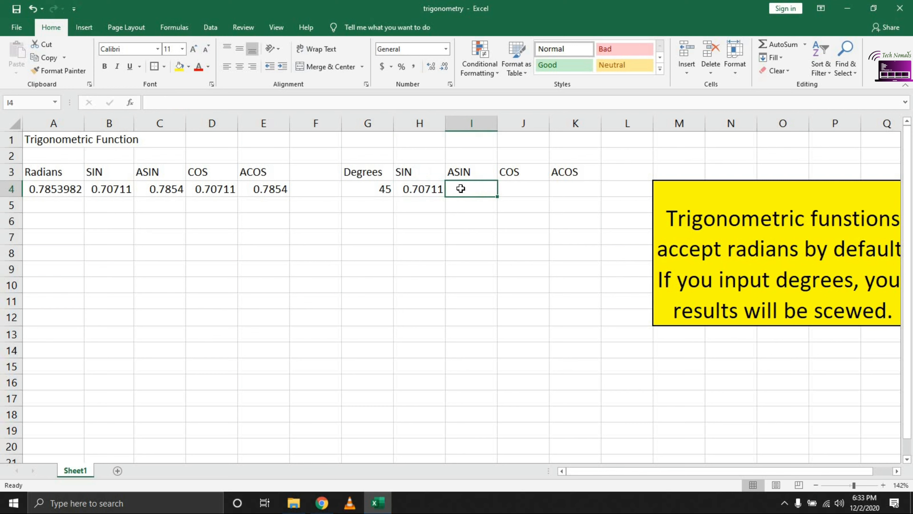
{"action": "mouse_move", "coordinate": [466, 185]}
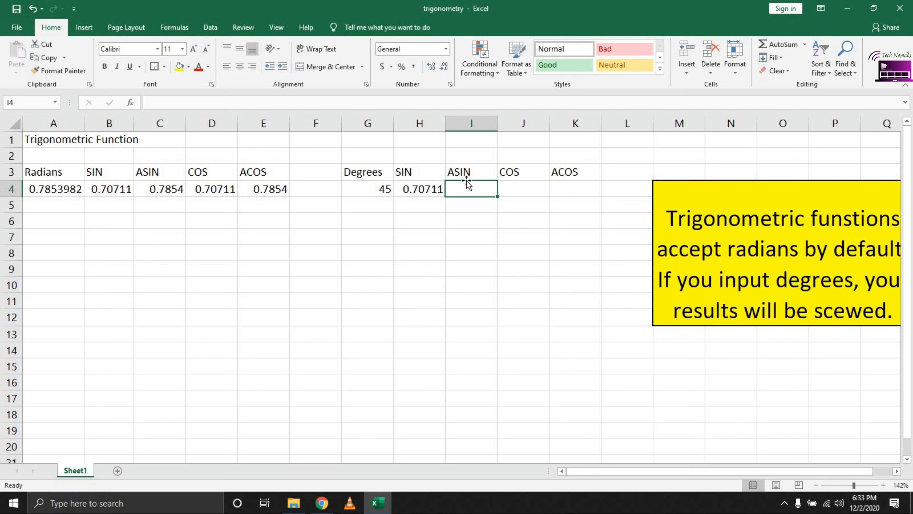
{"action": "type", "text": "=as"}
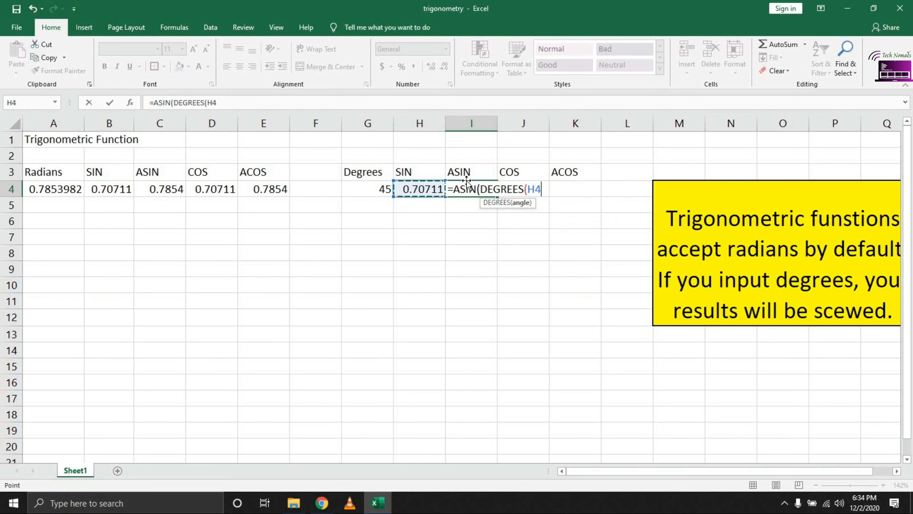
{"action": "type", "text": "))"}
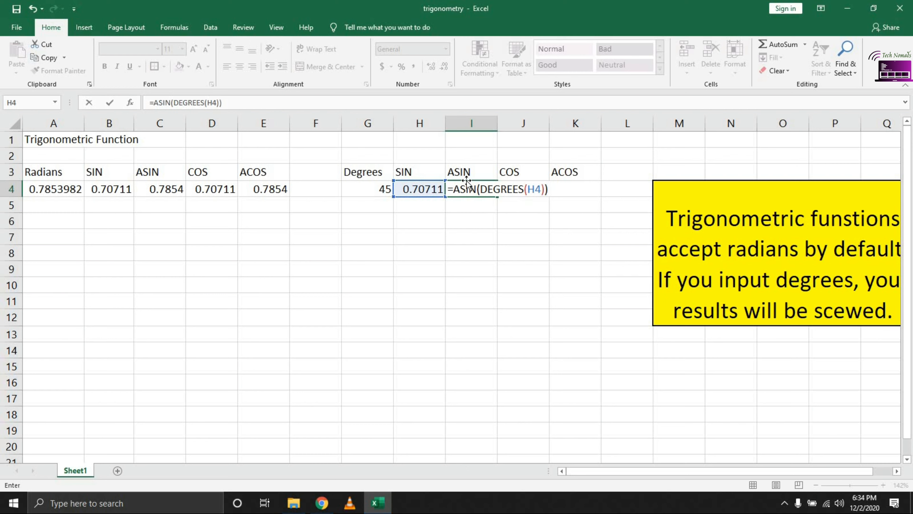
{"action": "key", "text": "Return"}
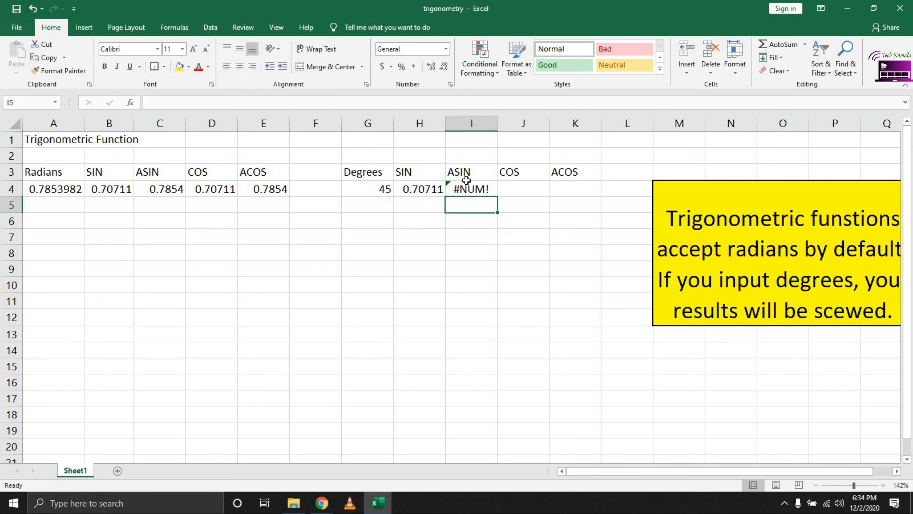
Re-enter I4 as =ASIN(H4) giving 0.7854 and compare with C4 and H4
{"action": "left_click", "coordinate": [470, 189]}
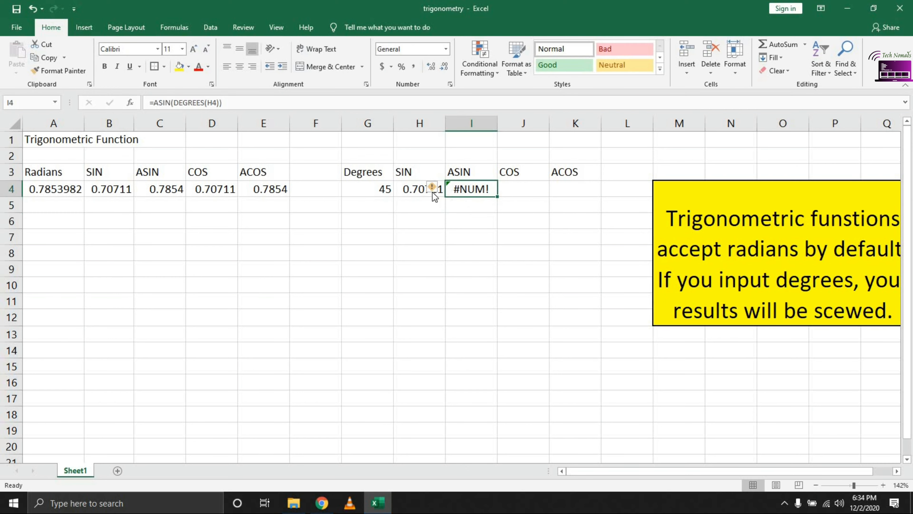
{"action": "mouse_move", "coordinate": [268, 156]}
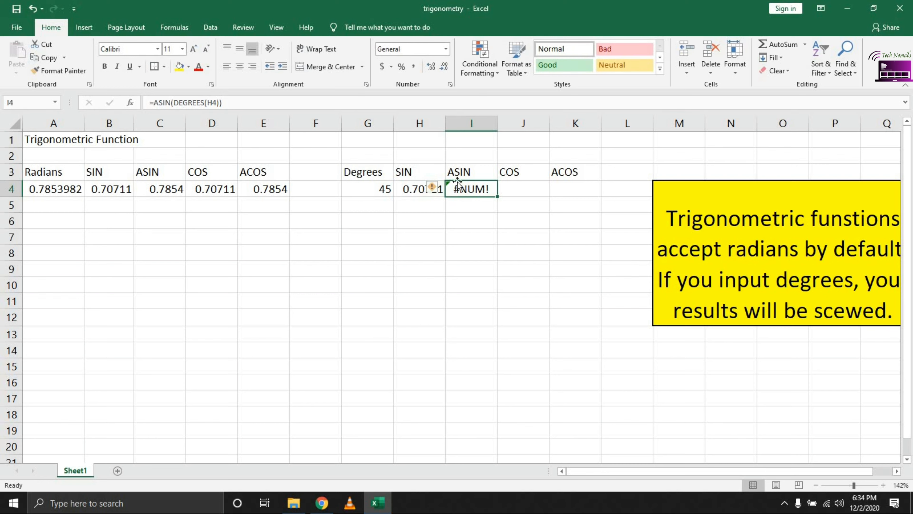
{"action": "type", "text": "=a"}
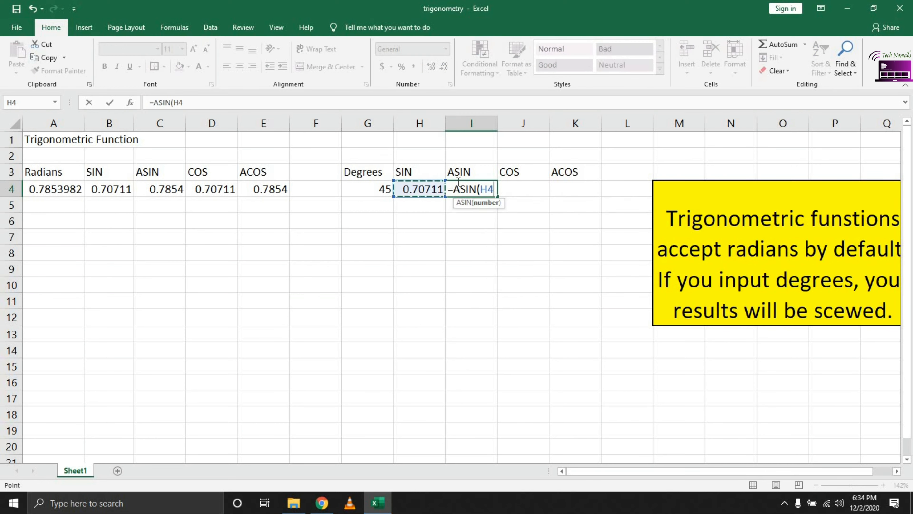
{"action": "key", "text": "Return"}
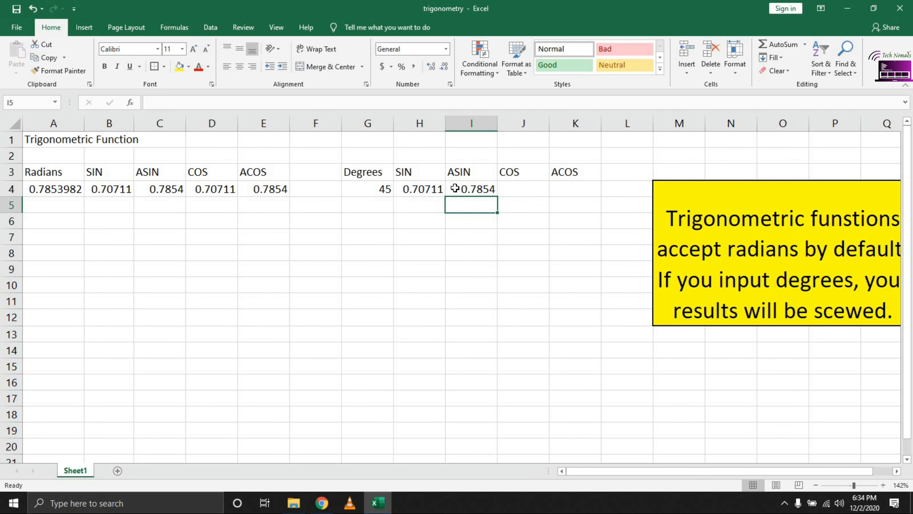
{"action": "left_click", "coordinate": [159, 189]}
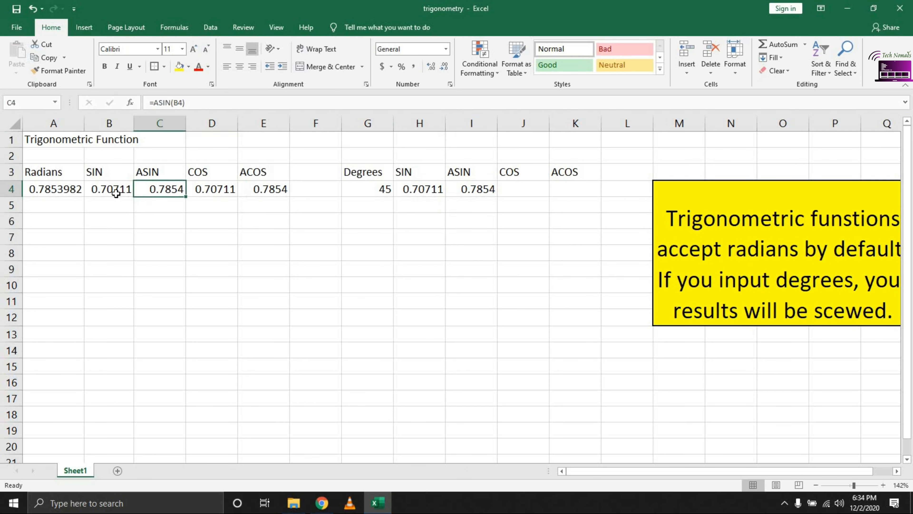
{"action": "left_click", "coordinate": [419, 189]}
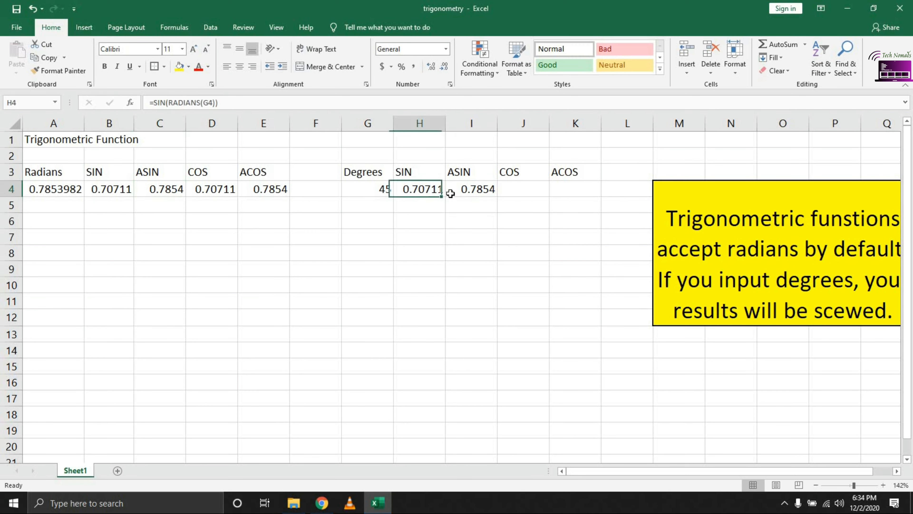
{"action": "mouse_move", "coordinate": [445, 195]}
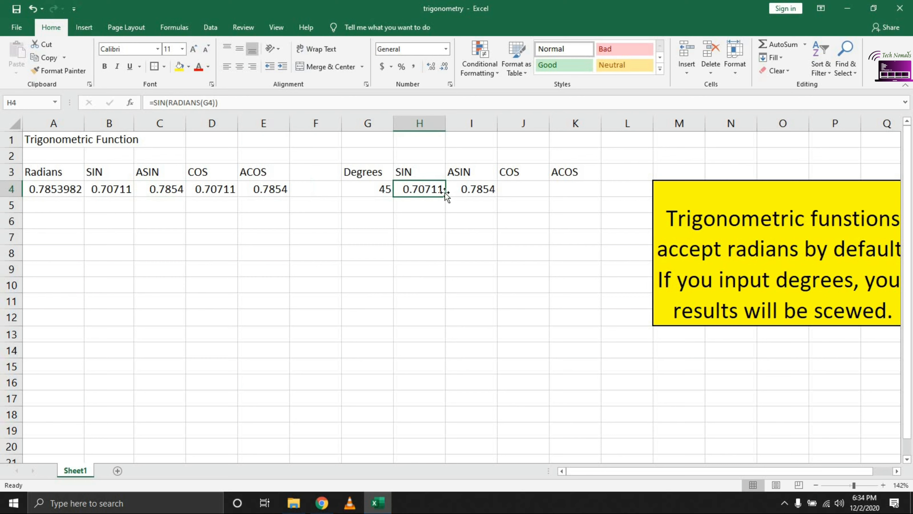
{"action": "mouse_move", "coordinate": [487, 181]}
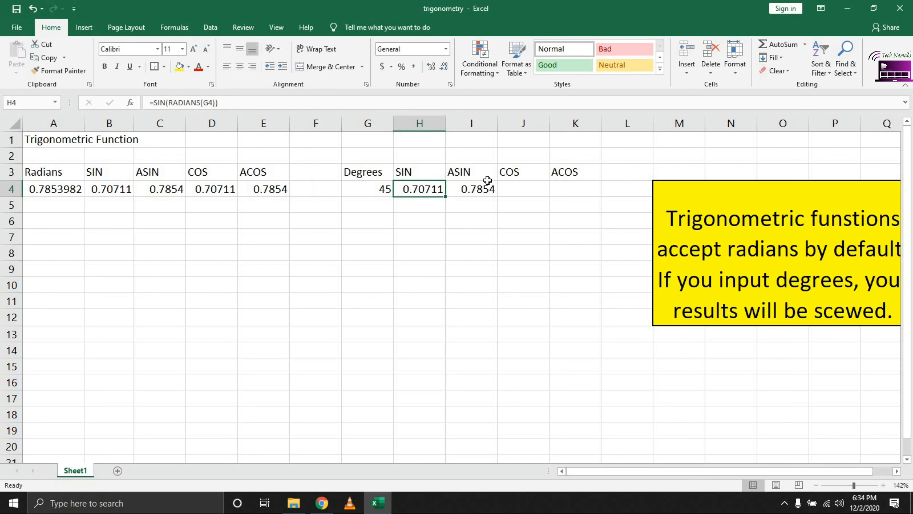
{"action": "mouse_move", "coordinate": [478, 185]}
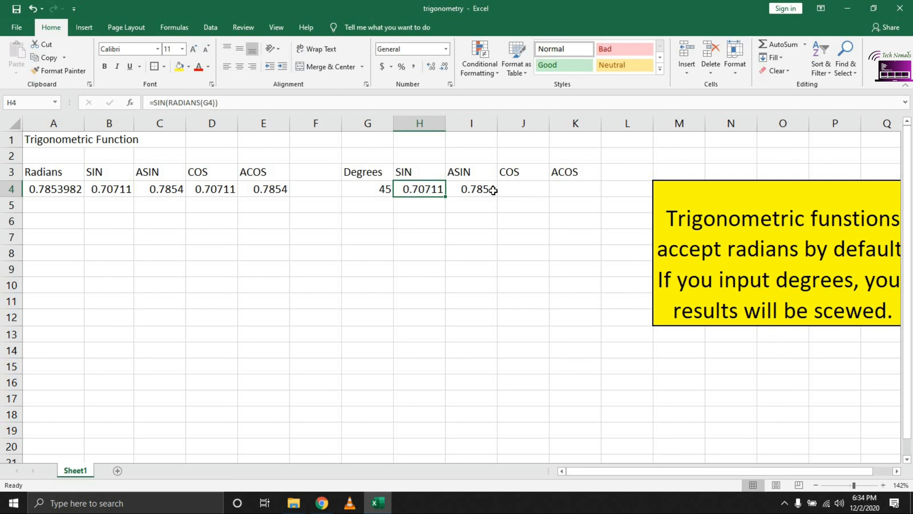
Enter =COS(G4) in J4, giving 0.52532 from the raw degrees value
{"action": "left_click", "coordinate": [522, 188]}
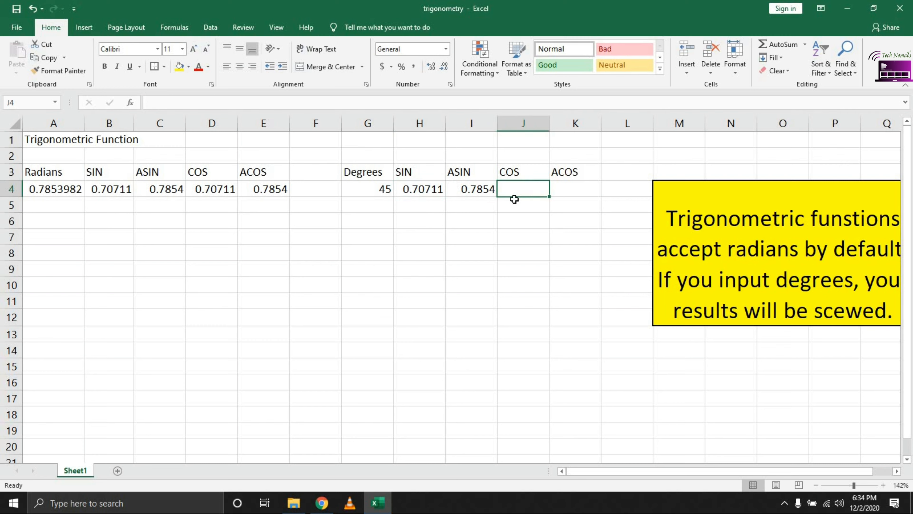
{"action": "type", "text": "=COS(I4"}
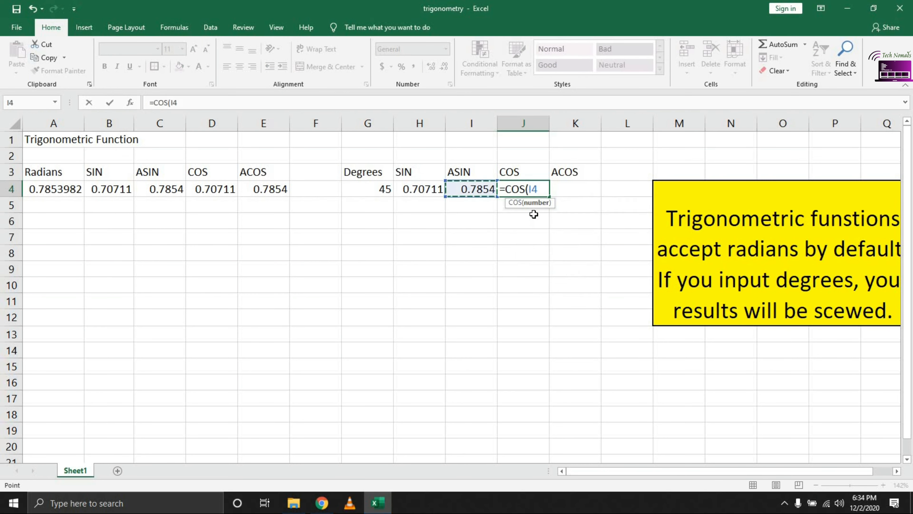
{"action": "left_click", "coordinate": [367, 189]}
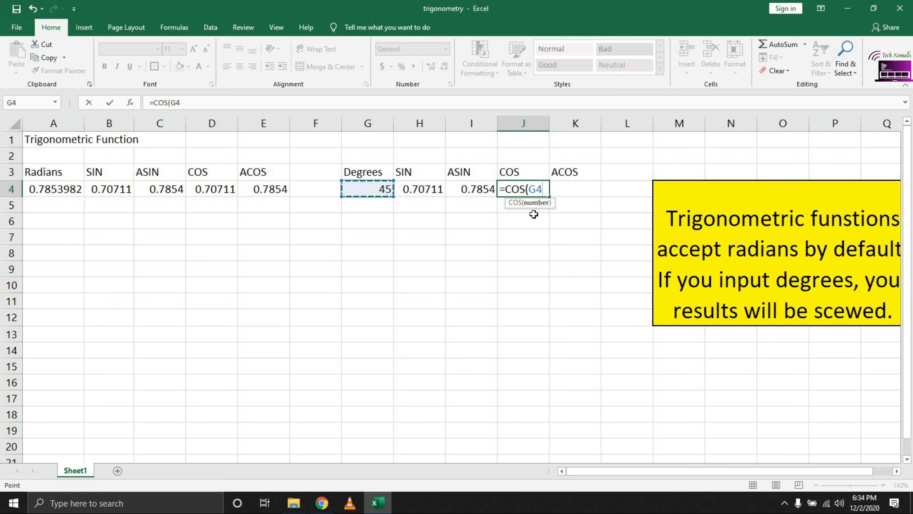
{"action": "key", "text": "Return"}
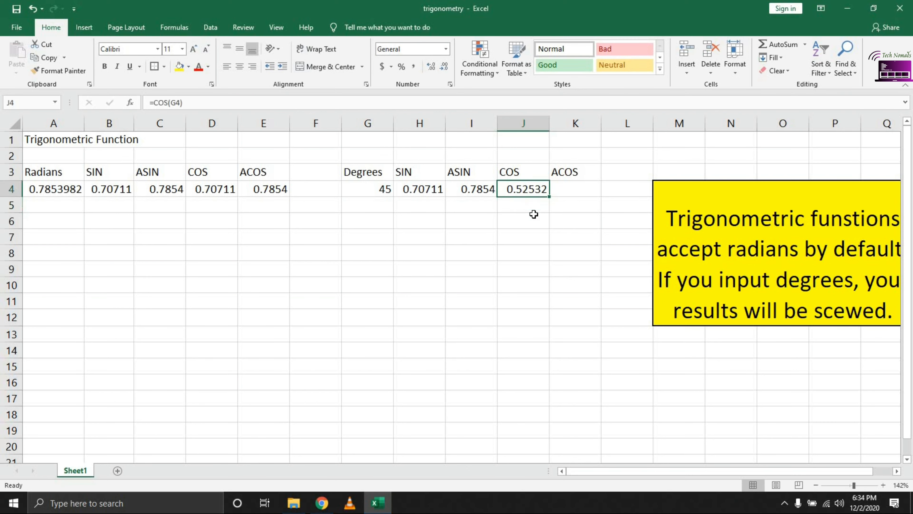
Correct J4 to =COS(RADIANS(G4)) so it shows 0.70711
{"action": "double_click", "coordinate": [522, 188]}
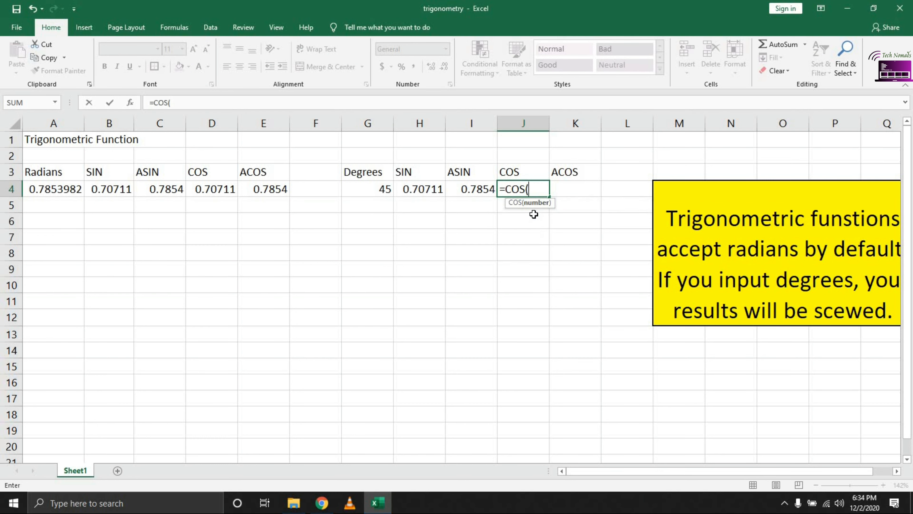
{"action": "type", "text": "radis"}
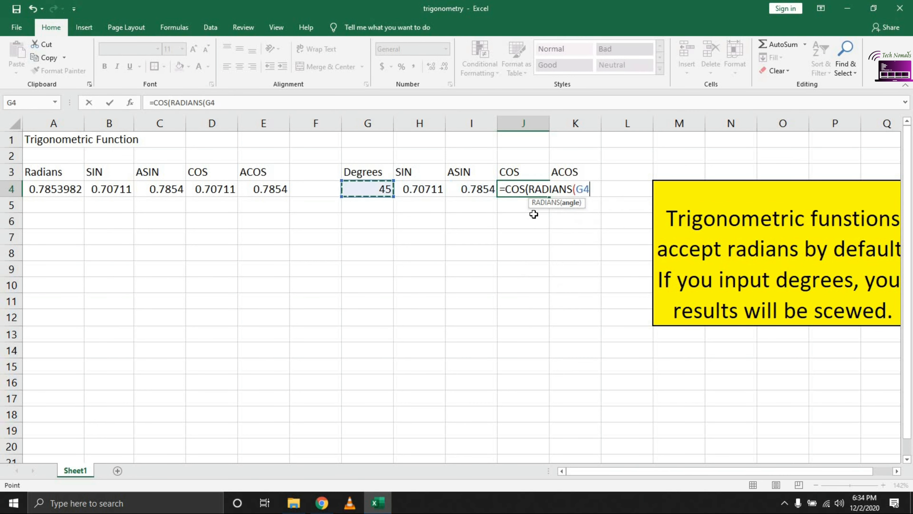
{"action": "type", "text": ")"}
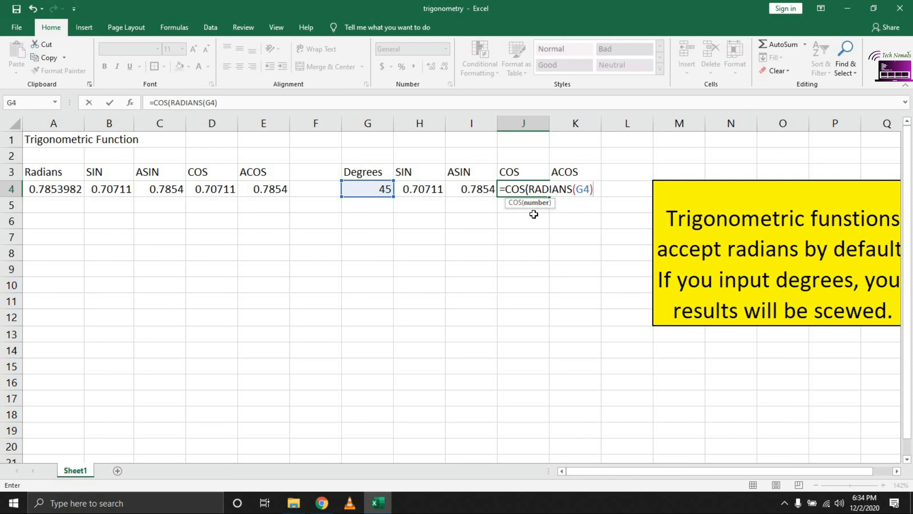
{"action": "key", "text": "Return"}
{"action": "type", "text": "="}
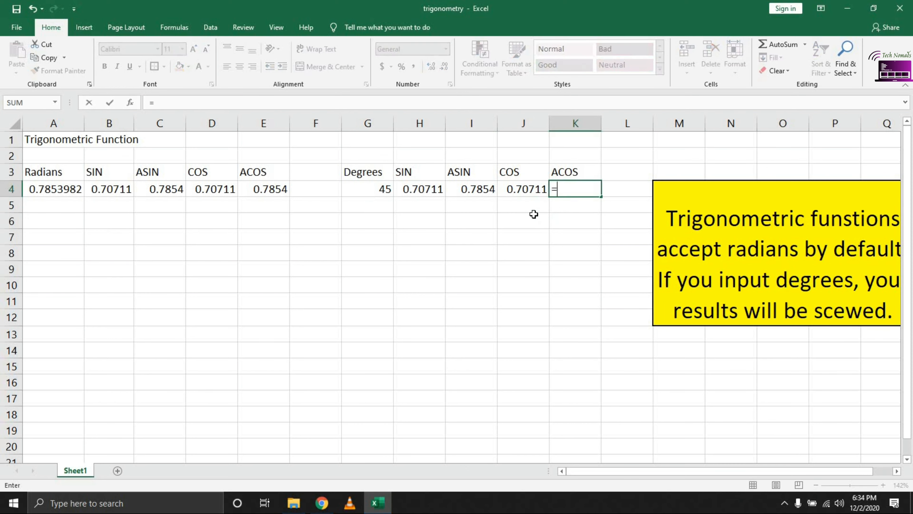
Enter =ACOS(J4) in K4, giving 0.7854
{"action": "type", "text": "ac"}
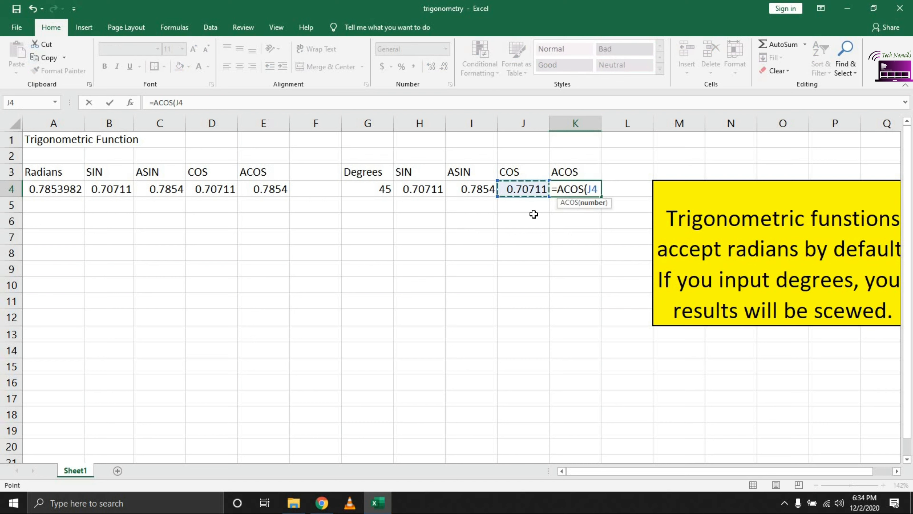
{"action": "key", "text": "Return"}
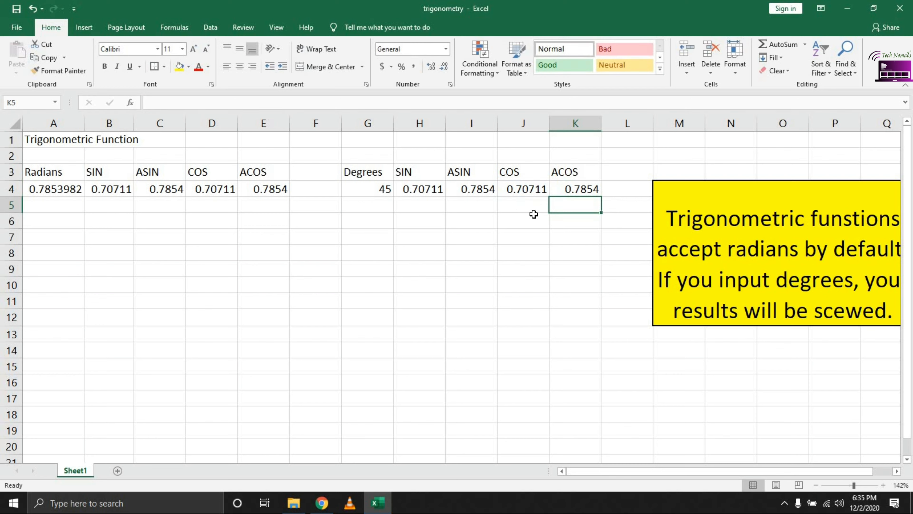
Fill the A4:K4 formulas down through row 11 and check the copied formulas in A4 and A5
{"action": "left_click_drag", "start_coordinate": [54, 189], "coordinate": [159, 189]}
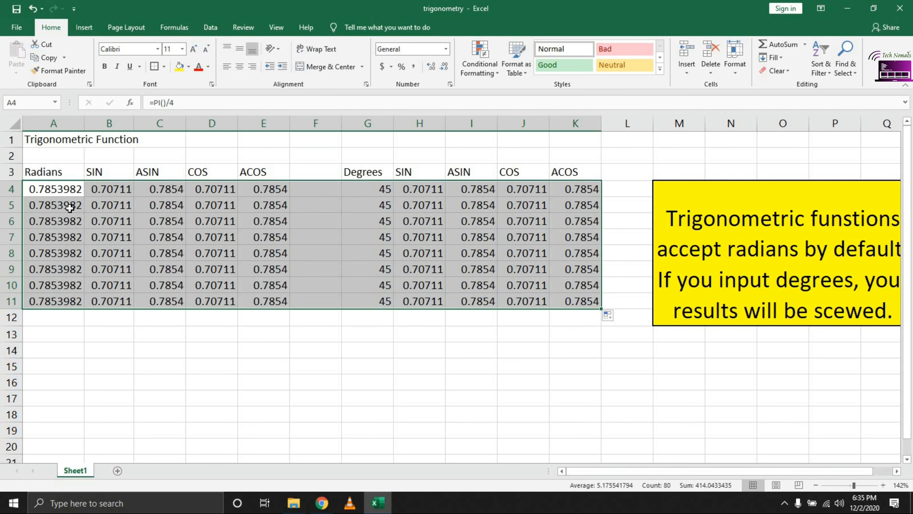
{"action": "left_click", "coordinate": [53, 205]}
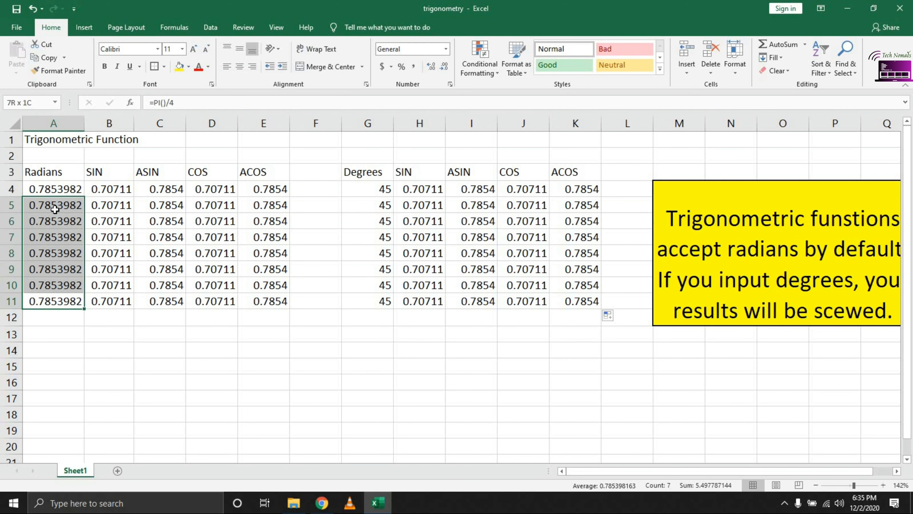
{"action": "left_click", "coordinate": [53, 205]}
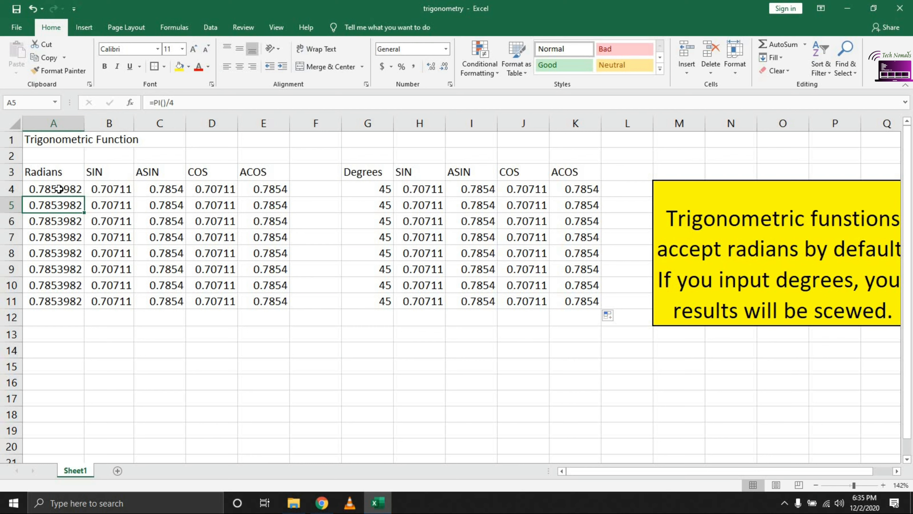
{"action": "left_click", "coordinate": [53, 189]}
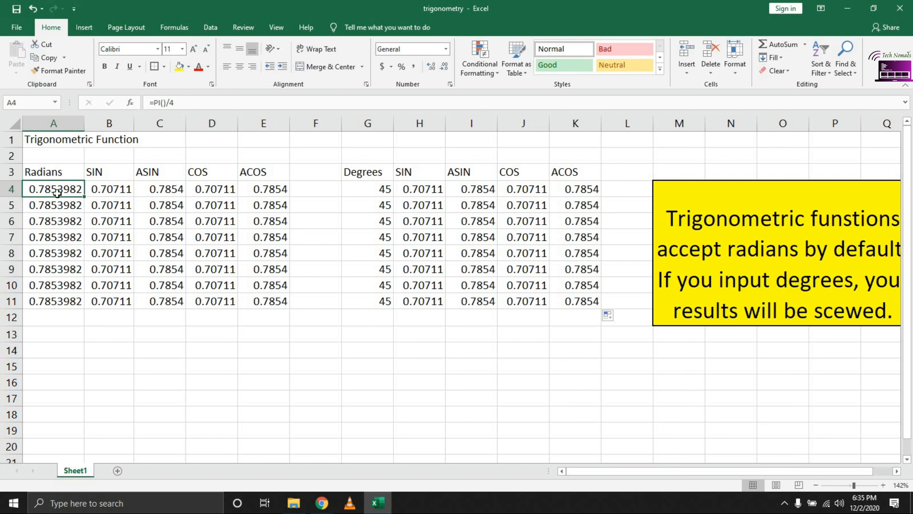
{"action": "mouse_move", "coordinate": [57, 205]}
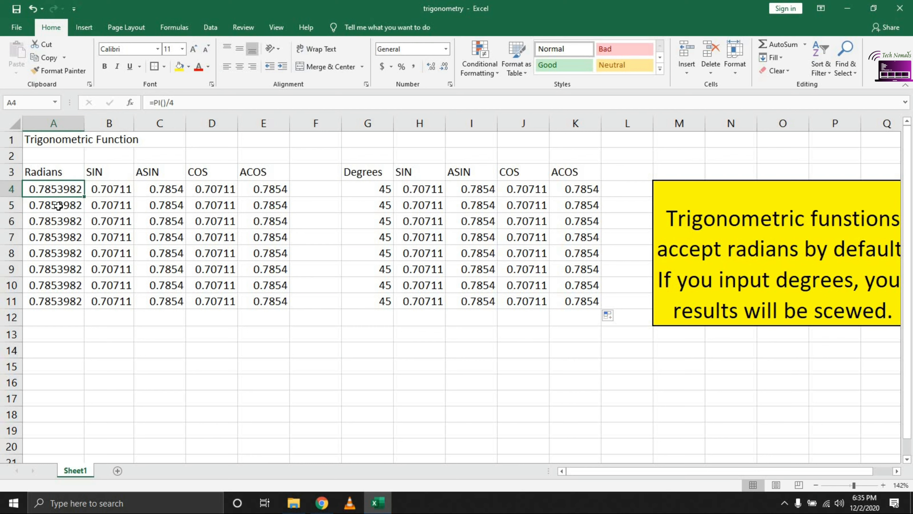
{"action": "left_click", "coordinate": [53, 205]}
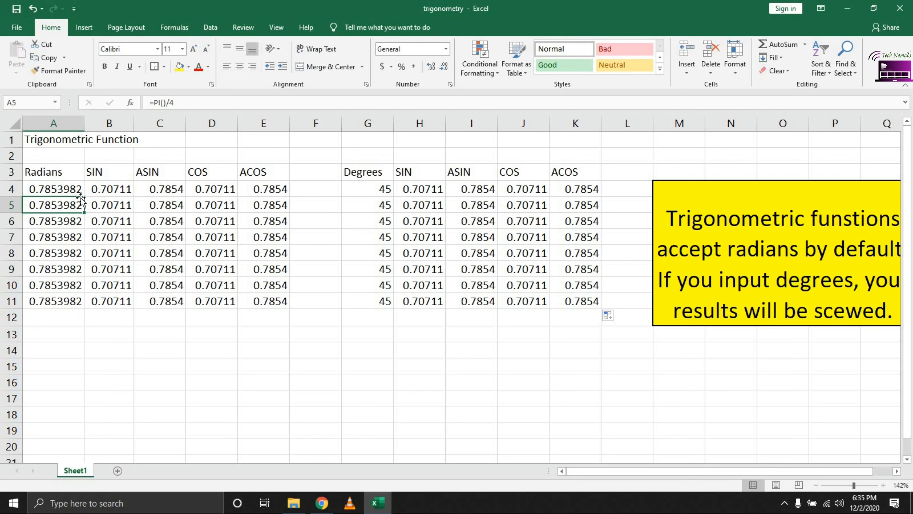
Make A5 =A4+PI()/4, declining the correction prompt, so row 5 shows 1.5707963 radians and 90 degrees
{"action": "type", "text": "=A4+"}
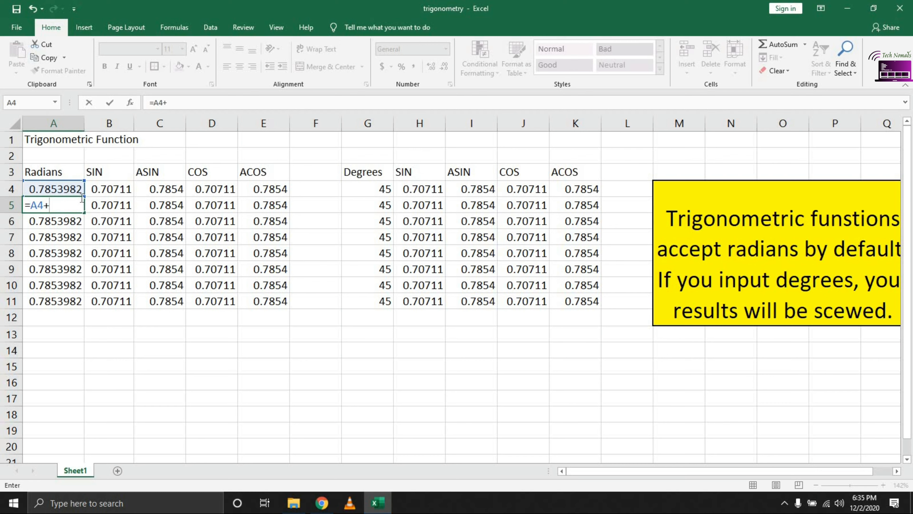
{"action": "type", "text": "PI("}
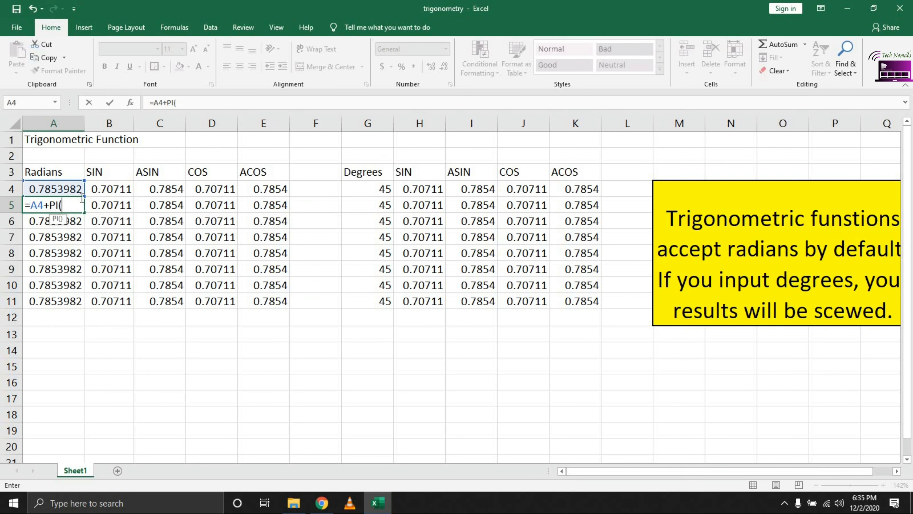
{"action": "key", "text": "Return"}
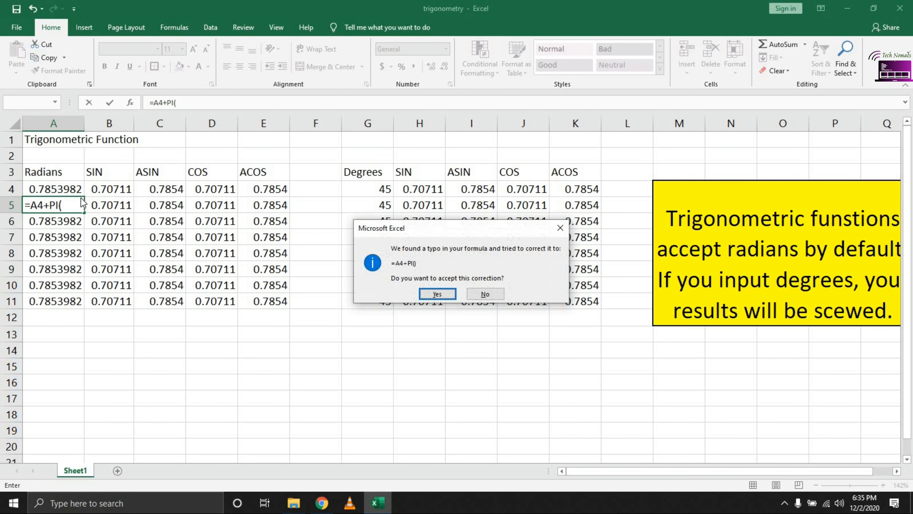
{"action": "left_click", "coordinate": [484, 293]}
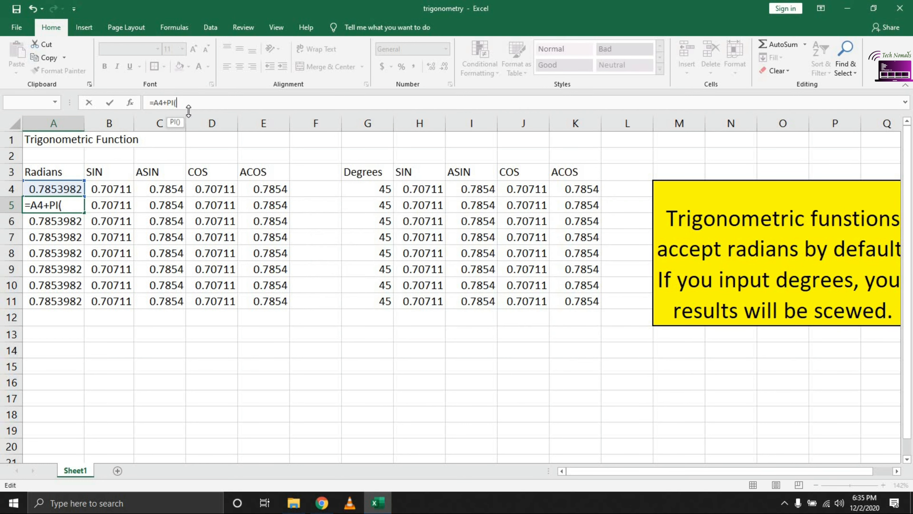
{"action": "type", "text": ")/4"}
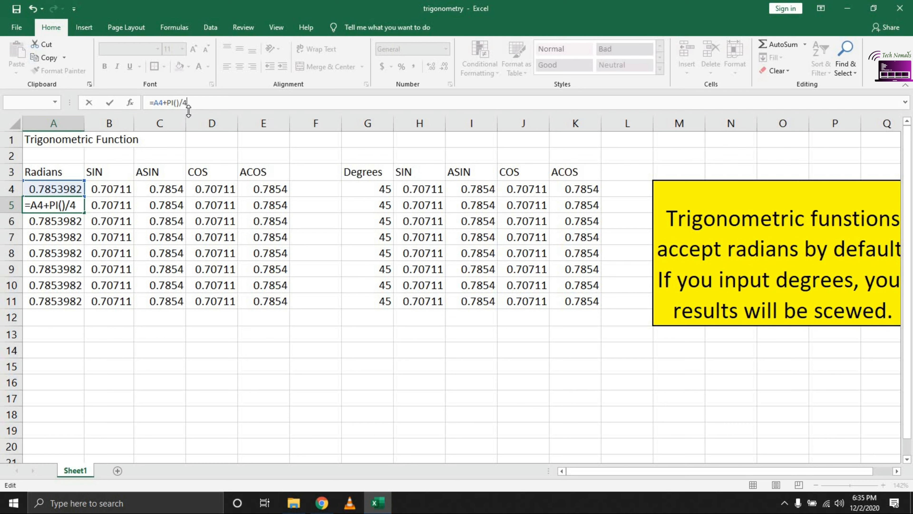
{"action": "key", "text": "Return"}
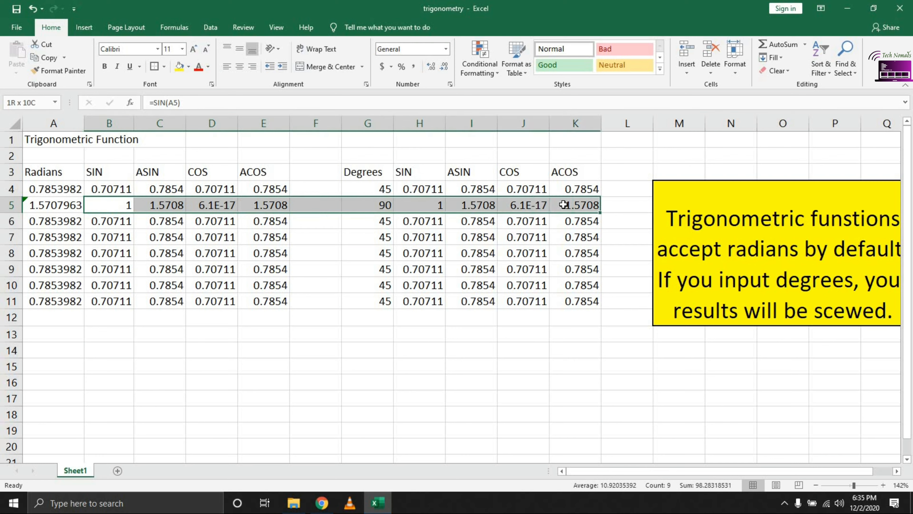
Give A5 the formula =A4+PI()/4 so row 5 reads 1.5707963 radians and 90 degrees
{"action": "left_click", "coordinate": [366, 350]}
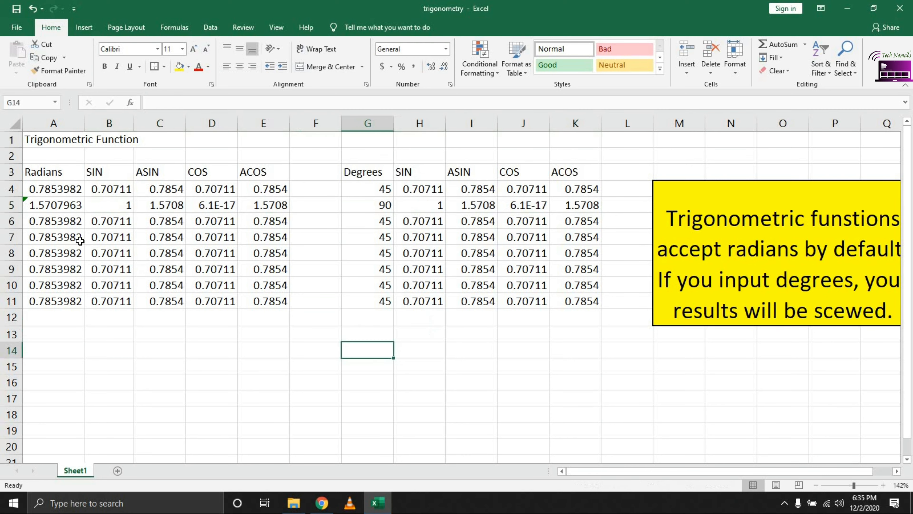
{"action": "left_click", "coordinate": [53, 204]}
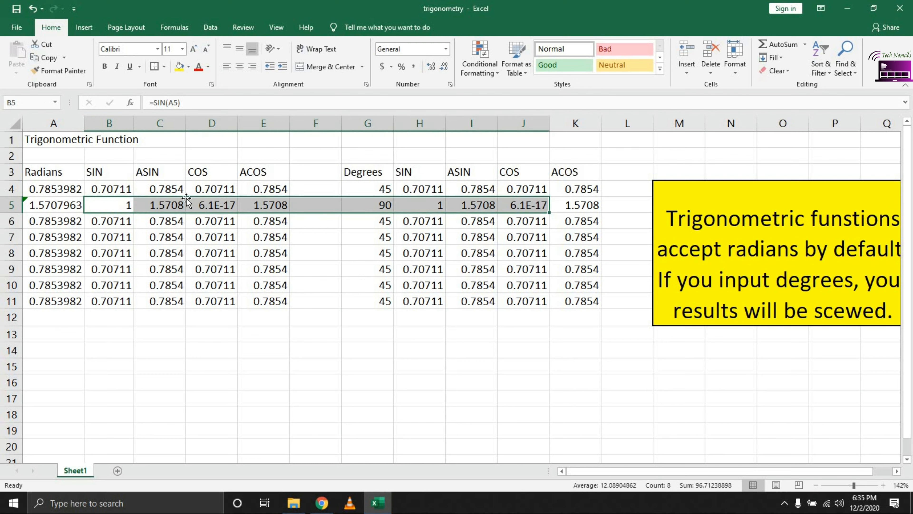
{"action": "left_click", "coordinate": [53, 204]}
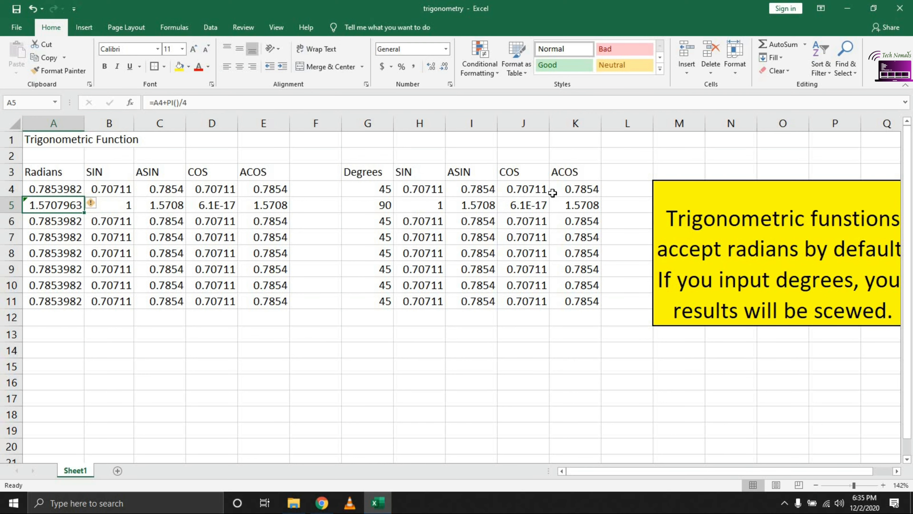
{"action": "mouse_move", "coordinate": [540, 193]}
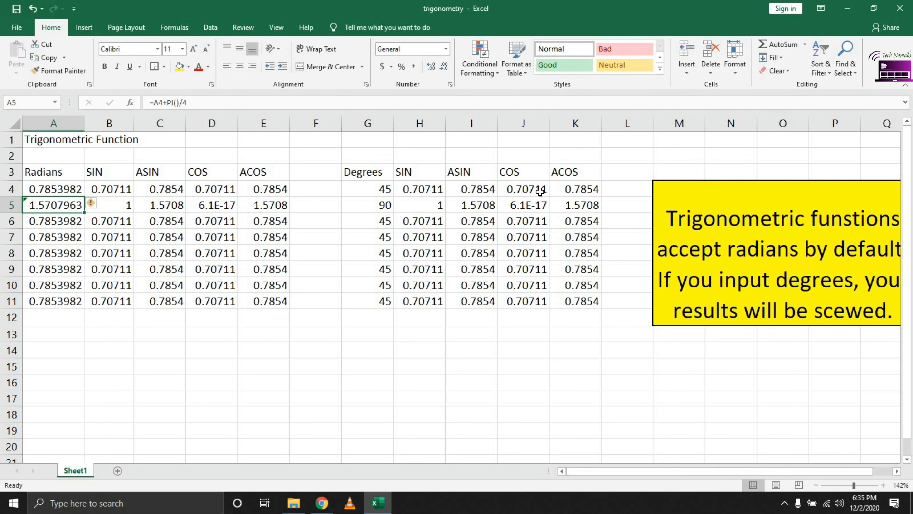
{"action": "mouse_move", "coordinate": [595, 207]}
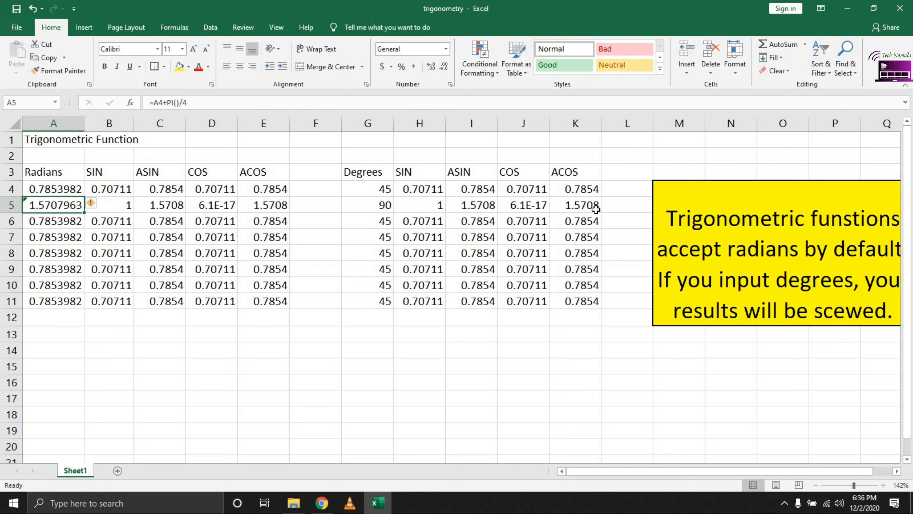
{"action": "mouse_move", "coordinate": [142, 223]}
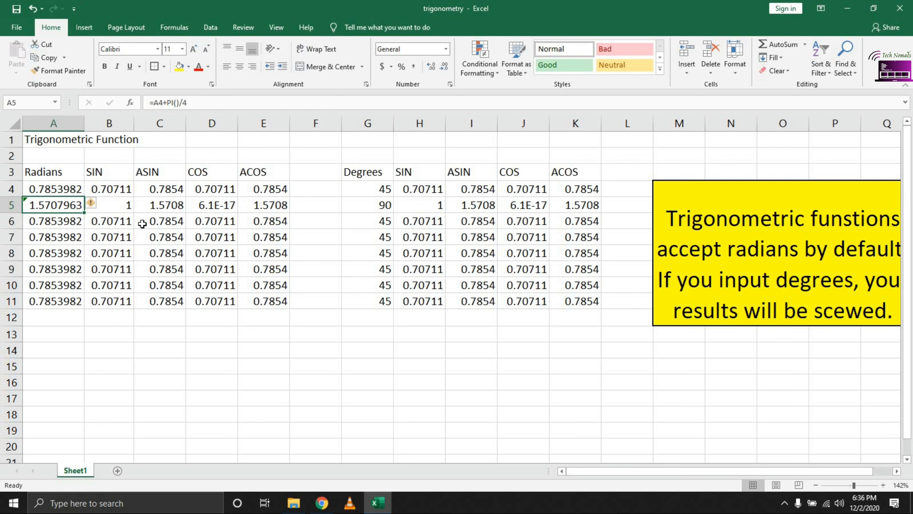
{"action": "mouse_move", "coordinate": [223, 210]}
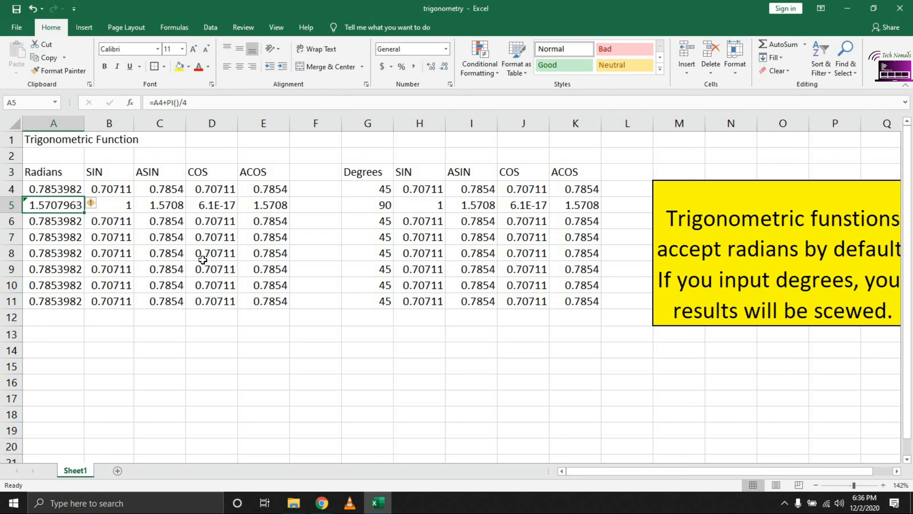
{"action": "mouse_move", "coordinate": [197, 275]}
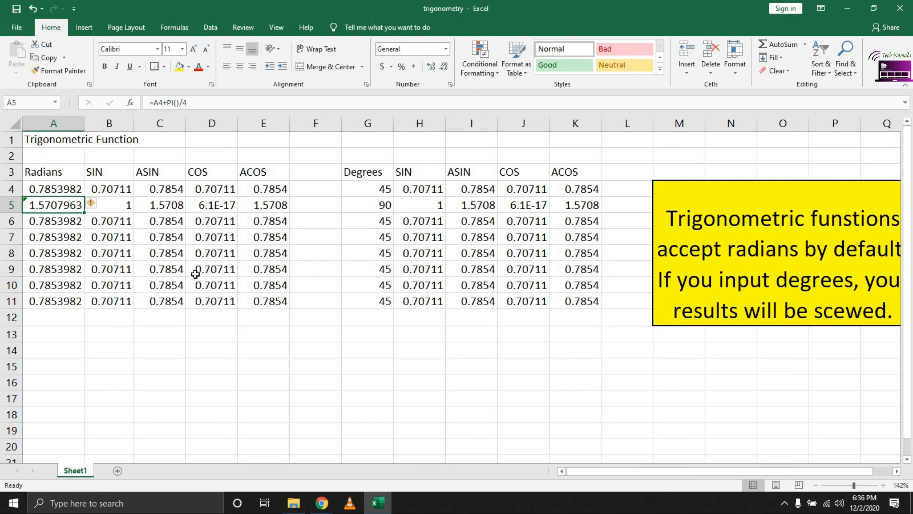
{"action": "mouse_move", "coordinate": [241, 287]}
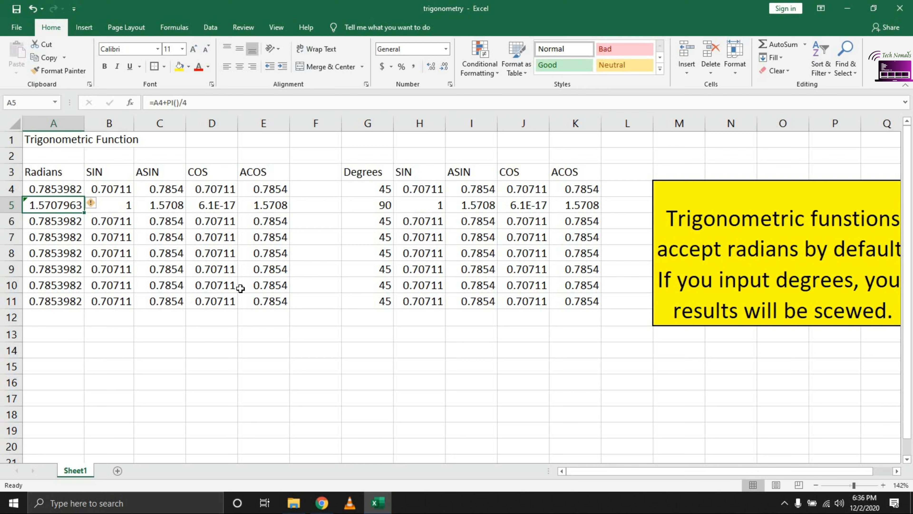
{"action": "mouse_move", "coordinate": [241, 300]}
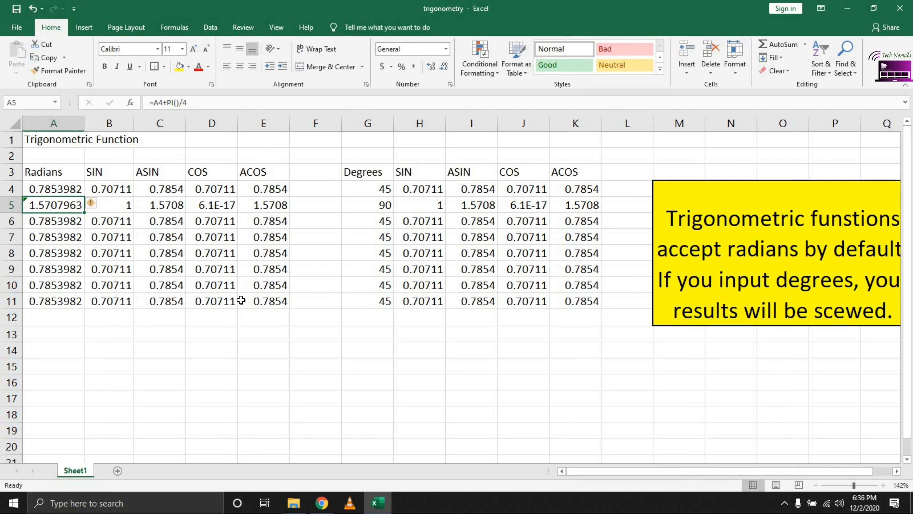
{"action": "mouse_move", "coordinate": [233, 304]}
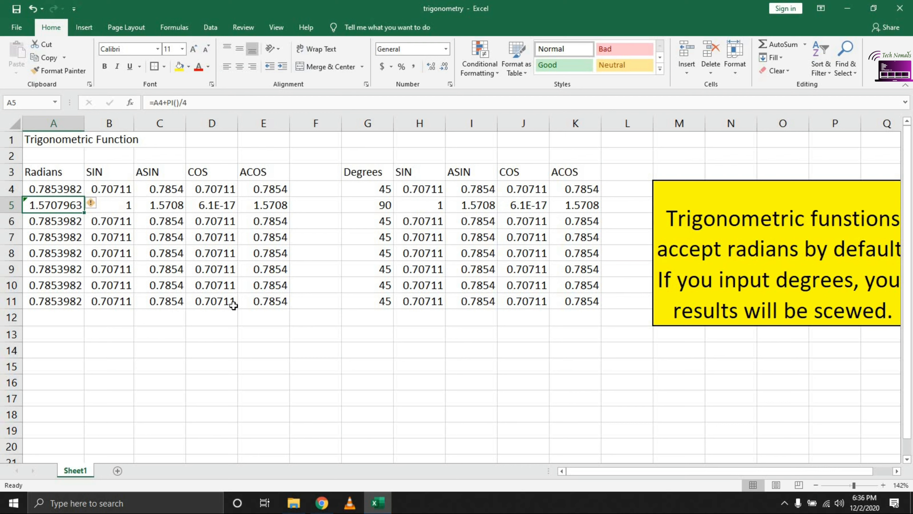
{"action": "mouse_move", "coordinate": [42, 205]}
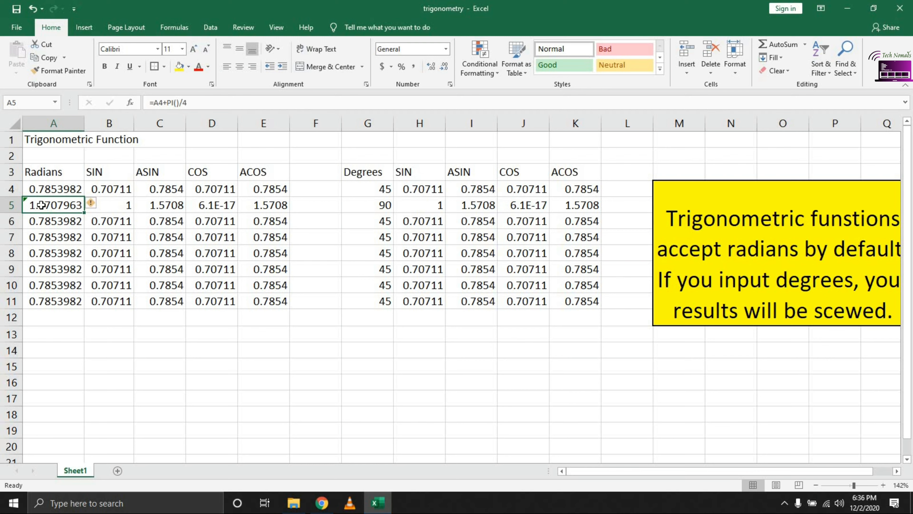
{"action": "left_click", "coordinate": [522, 350]}
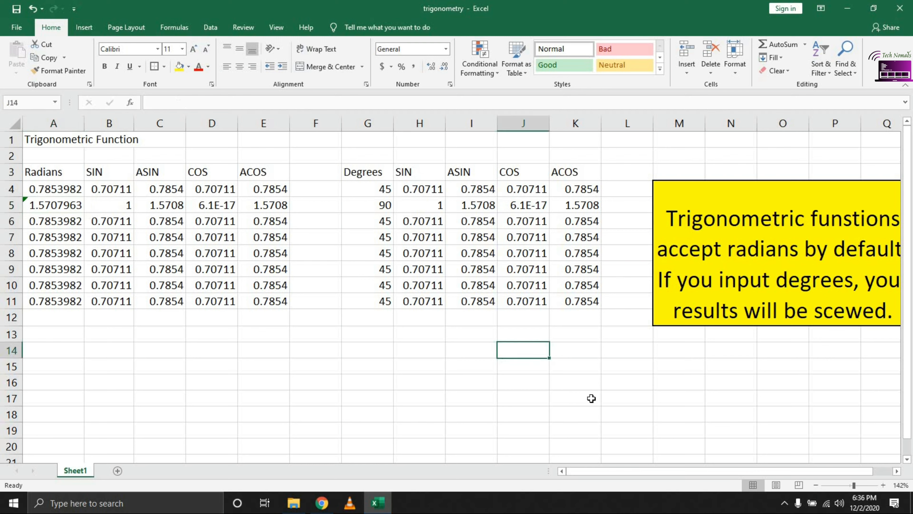
{"action": "left_click", "coordinate": [627, 382]}
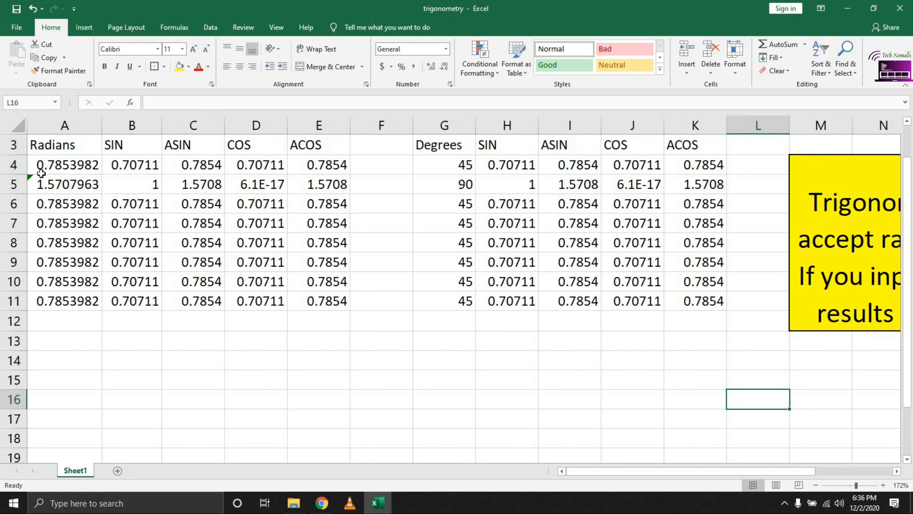
{"action": "left_click", "coordinate": [64, 184]}
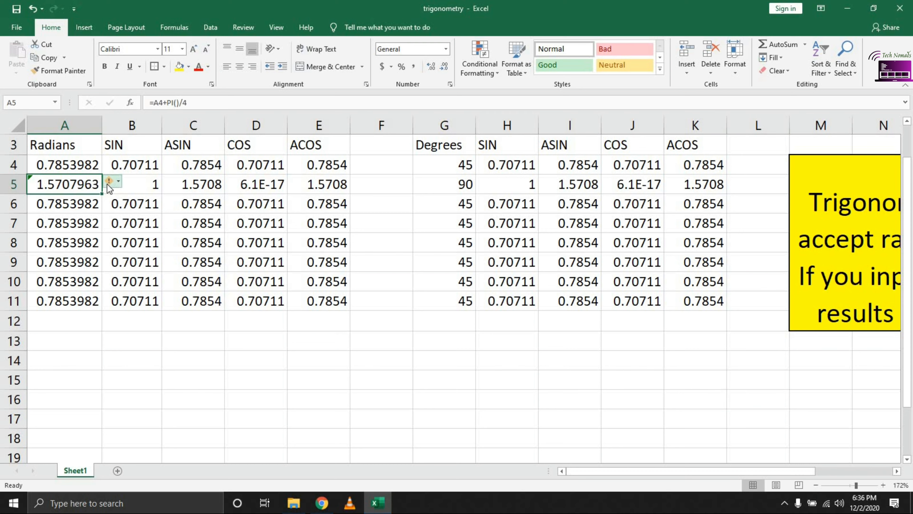
{"action": "mouse_move", "coordinate": [111, 182]}
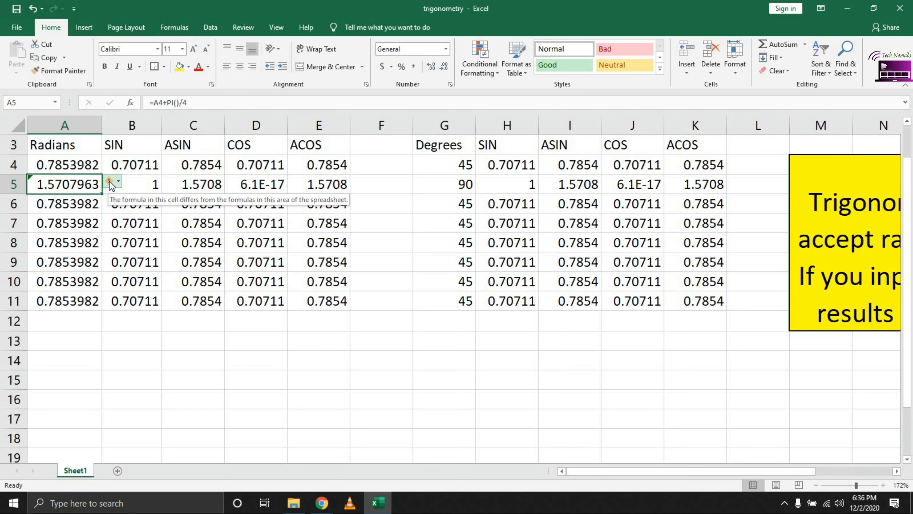
{"action": "mouse_move", "coordinate": [813, 400]}
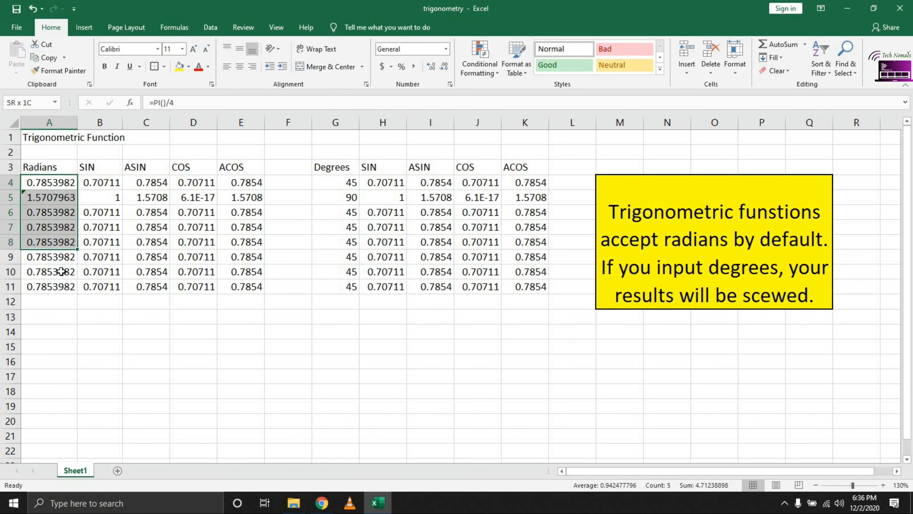
{"action": "left_click", "coordinate": [145, 347]}
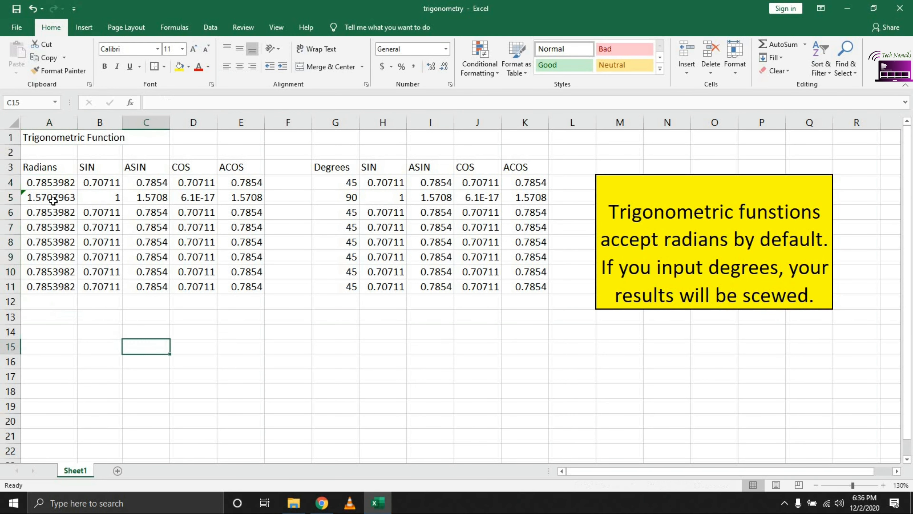
{"action": "left_click", "coordinate": [49, 197]}
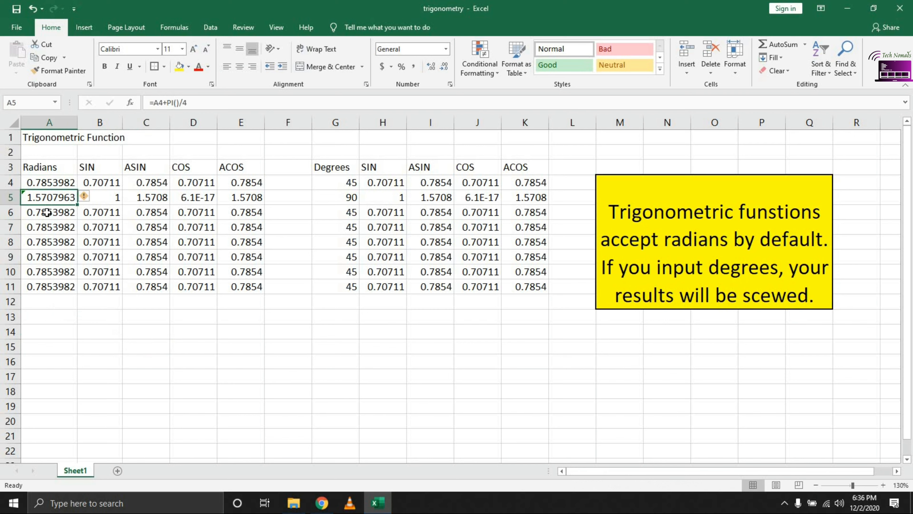
{"action": "left_click", "coordinate": [193, 316]}
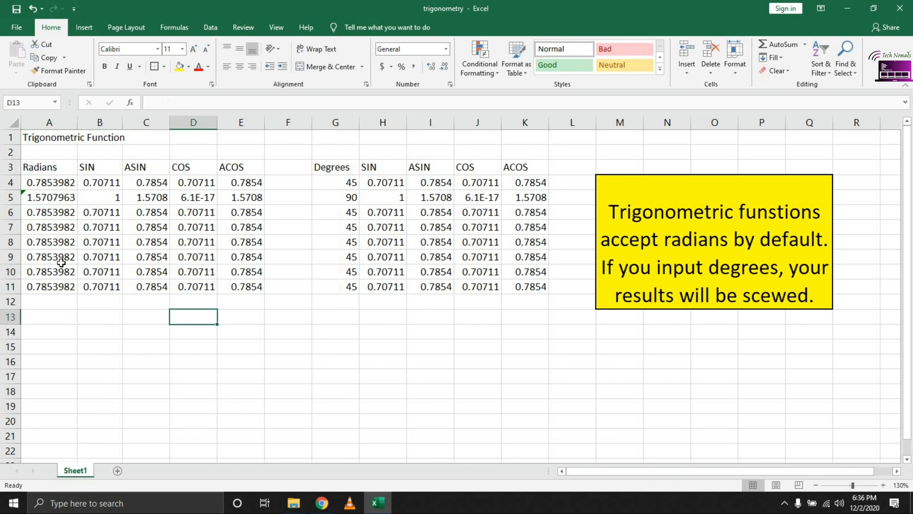
Fill the A5 increment formula down to A11, reaching 6.2831853 radians and 360 degrees
{"action": "left_click", "coordinate": [49, 197]}
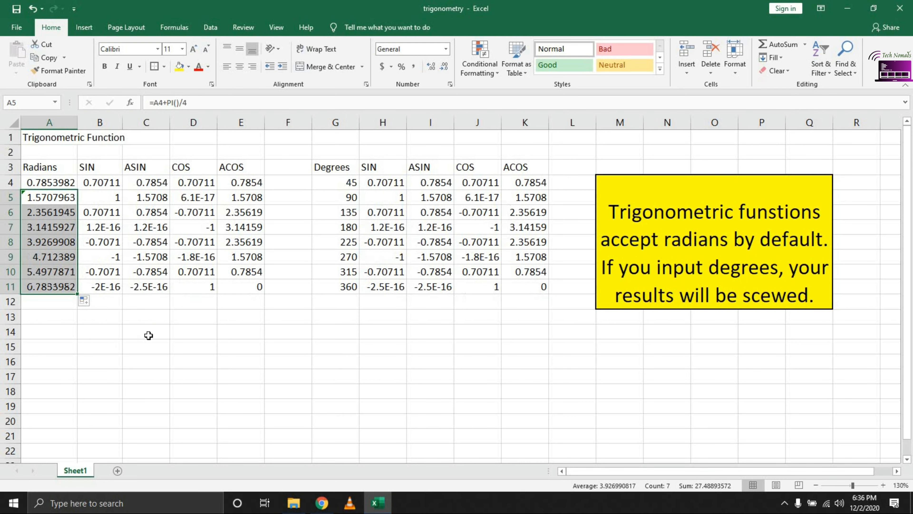
{"action": "left_click", "coordinate": [146, 331]}
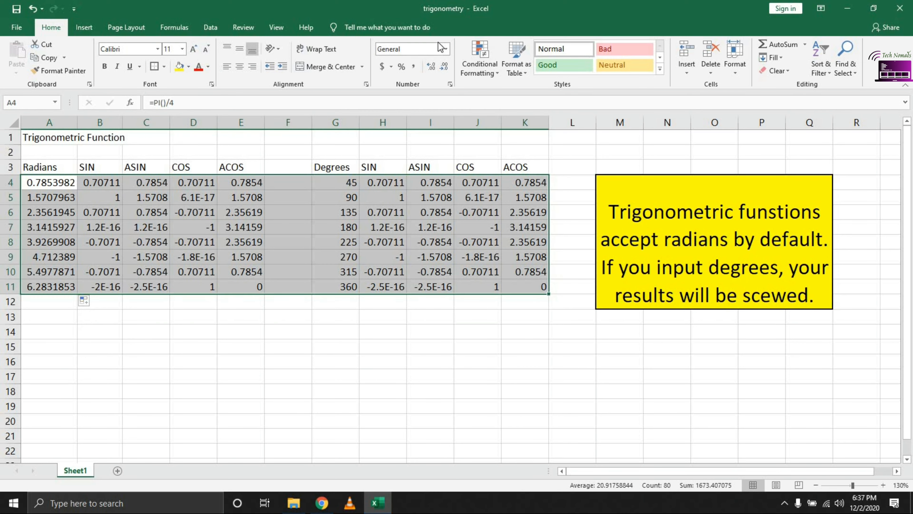
Apply the Number format to A4:K11 so values show two decimals (0.79, 1.57, 6.28)
{"action": "left_click", "coordinate": [412, 48]}
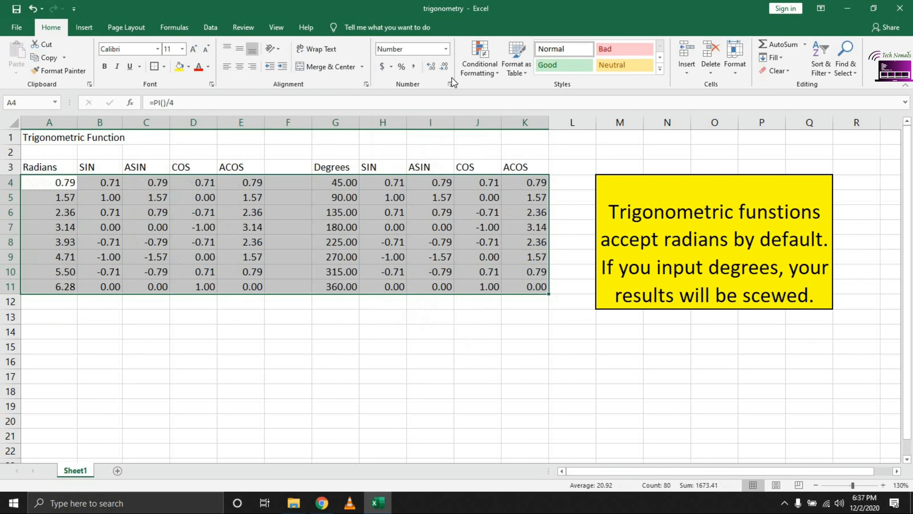
{"action": "left_click", "coordinate": [444, 66]}
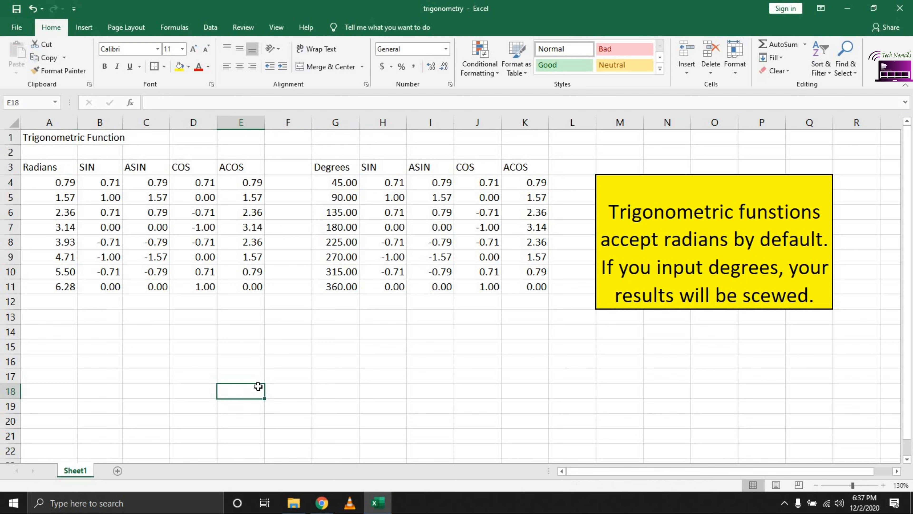
{"action": "mouse_move", "coordinate": [58, 178]}
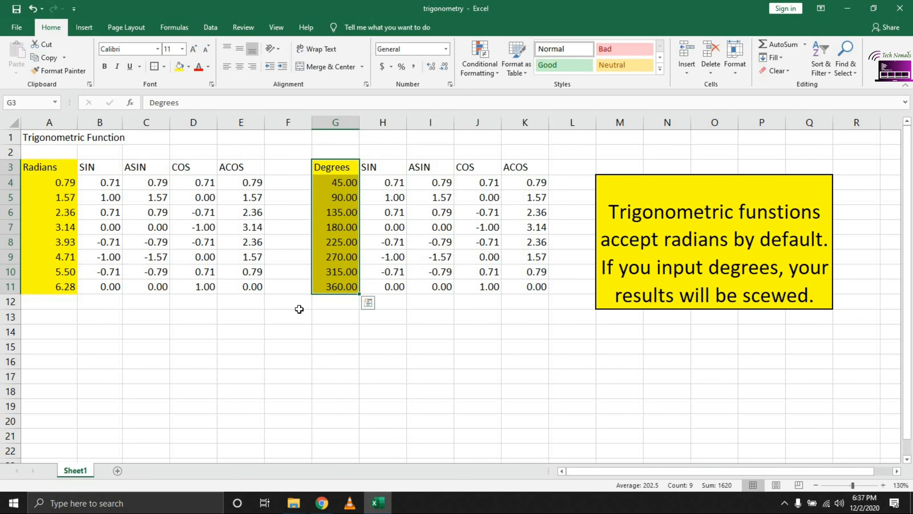
Fill the Radians (A3:A11) and Degrees (G3:G11) columns yellow as input columns
{"action": "left_click", "coordinate": [287, 361]}
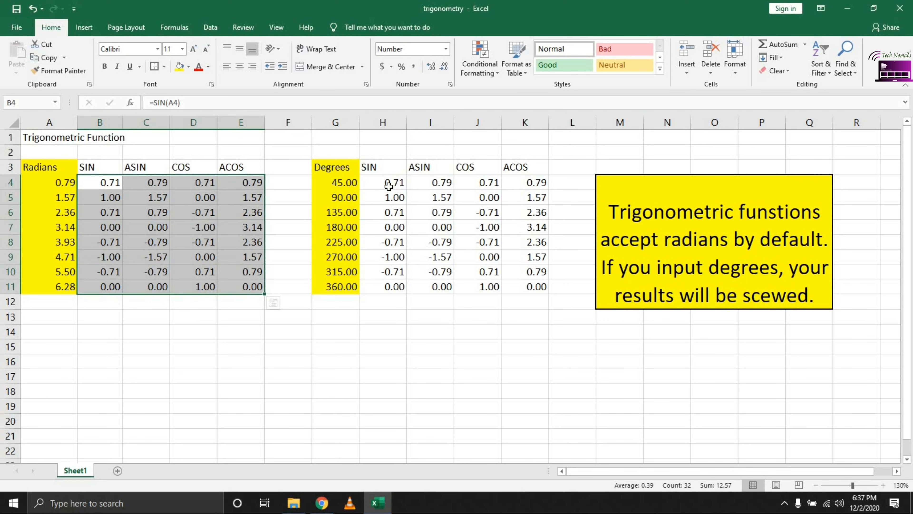
{"action": "left_click", "coordinate": [382, 182]}
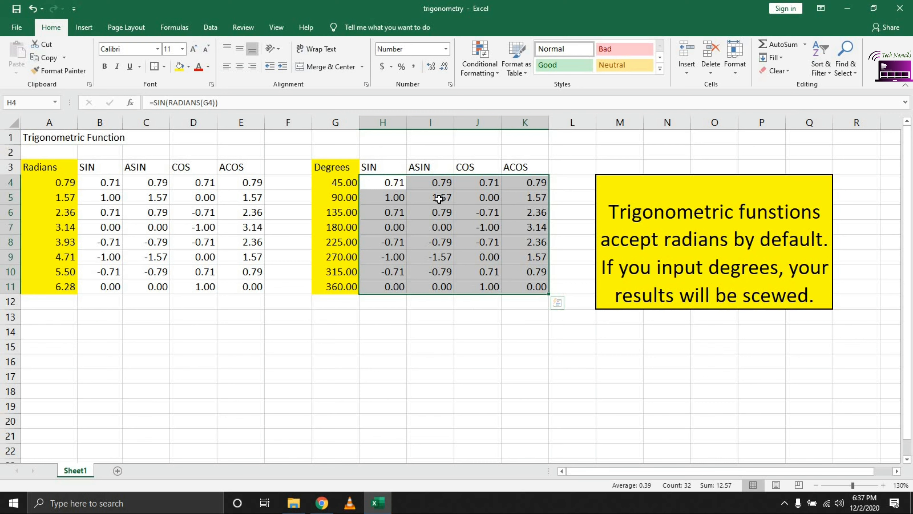
{"action": "mouse_move", "coordinate": [221, 153]}
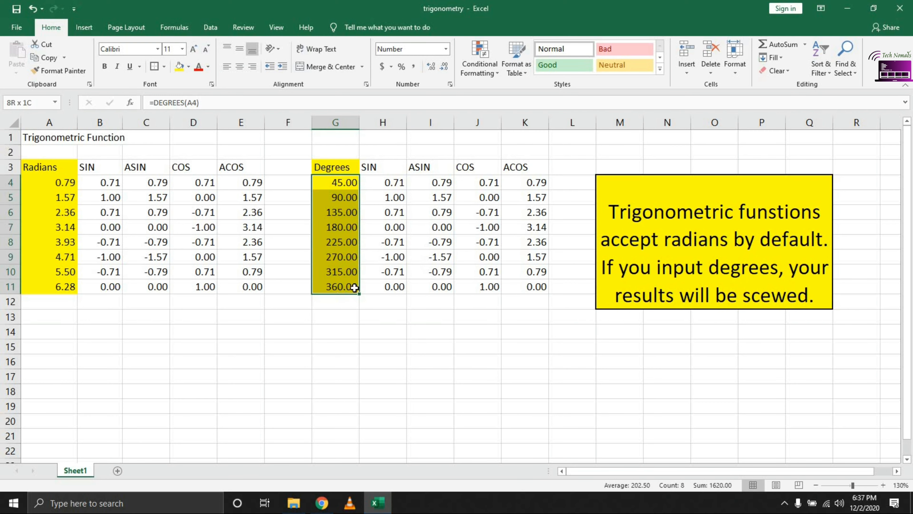
{"action": "left_click", "coordinate": [49, 183]}
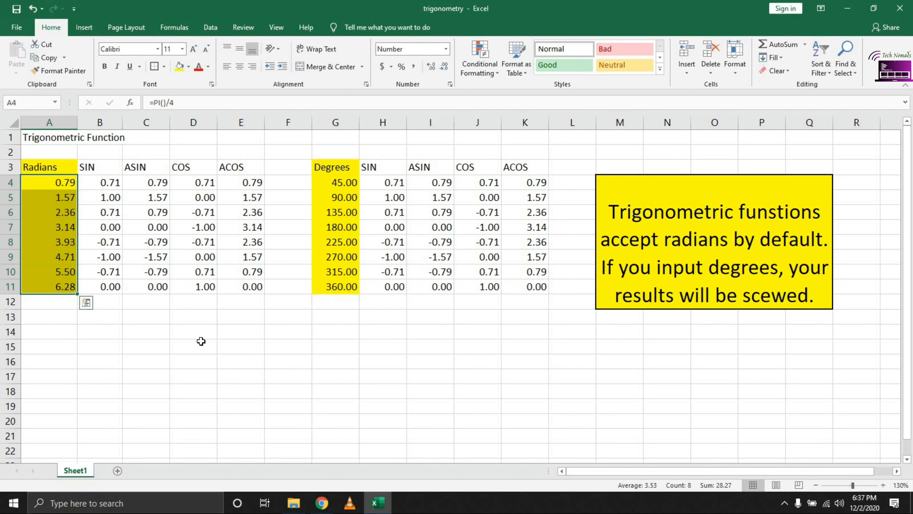
{"action": "mouse_move", "coordinate": [332, 350]}
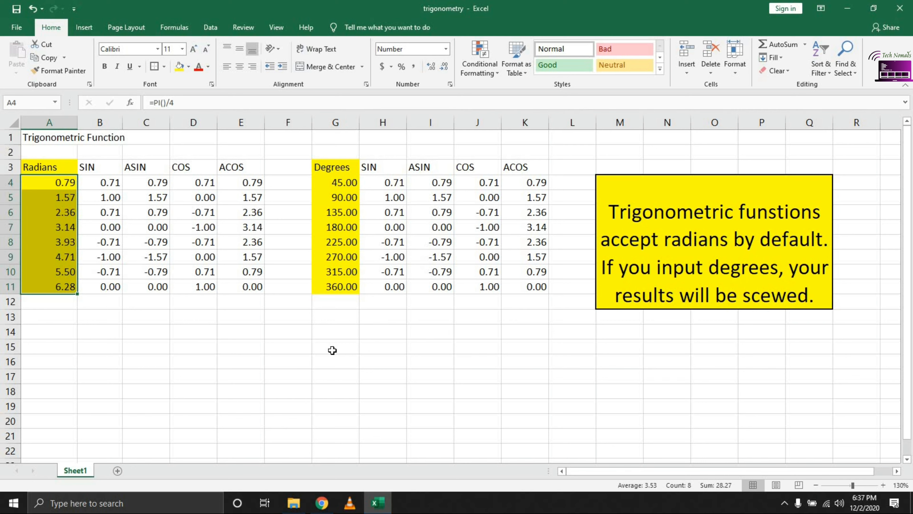
{"action": "mouse_move", "coordinate": [284, 402]}
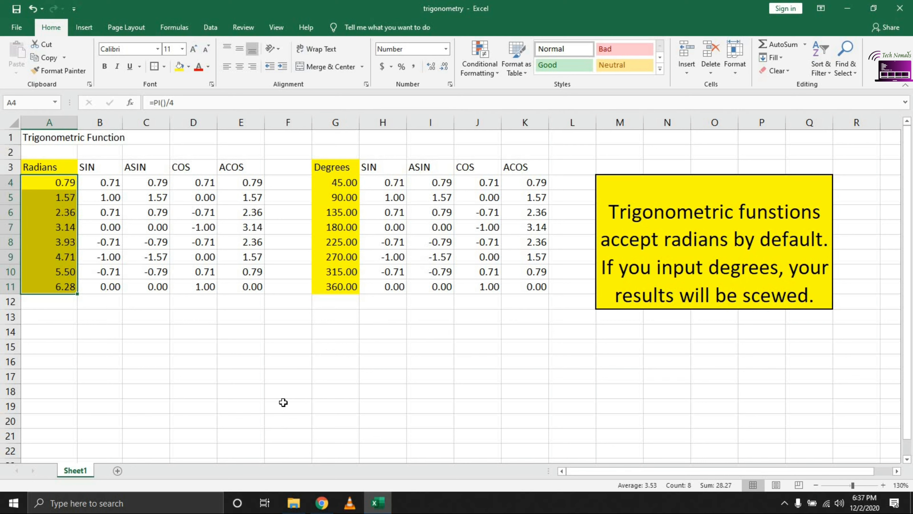